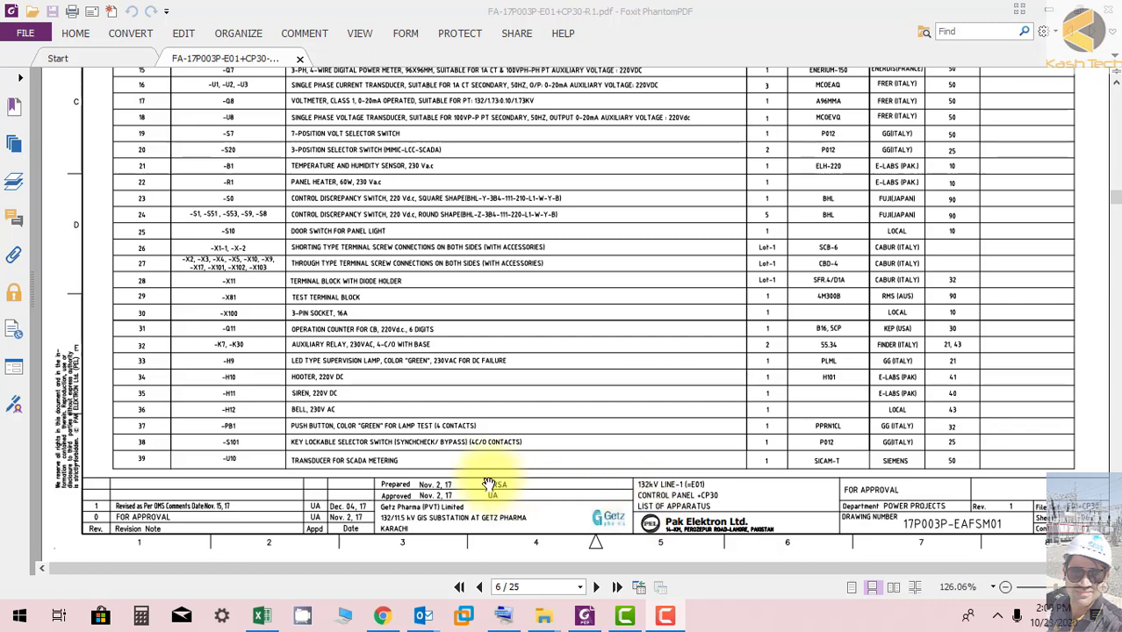
mouse_move(680, 464)
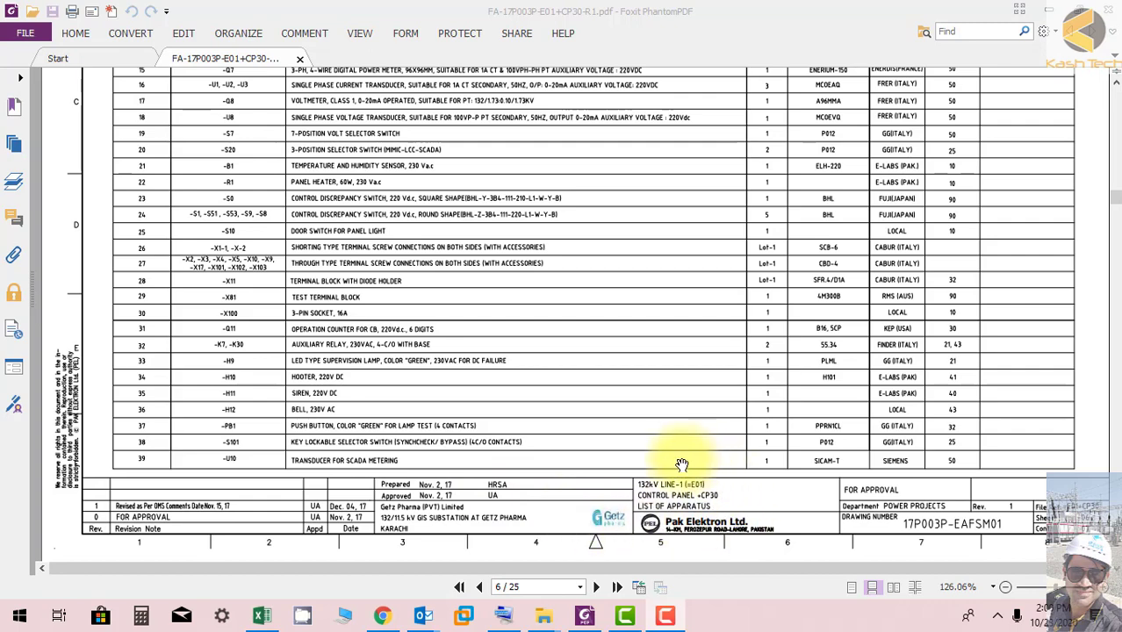
Scroll up page 6 to show the SERIAL NO., DESCRIPTION, TYPE, MAKE and SHEET # headings
scroll(up, 3)
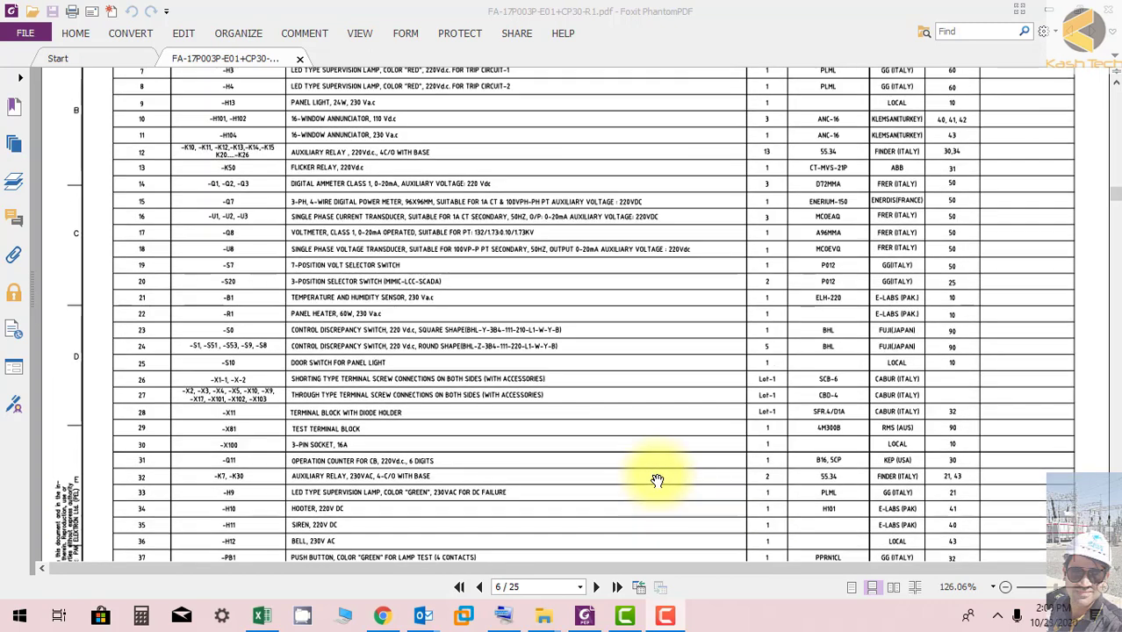
scroll(up, 3)
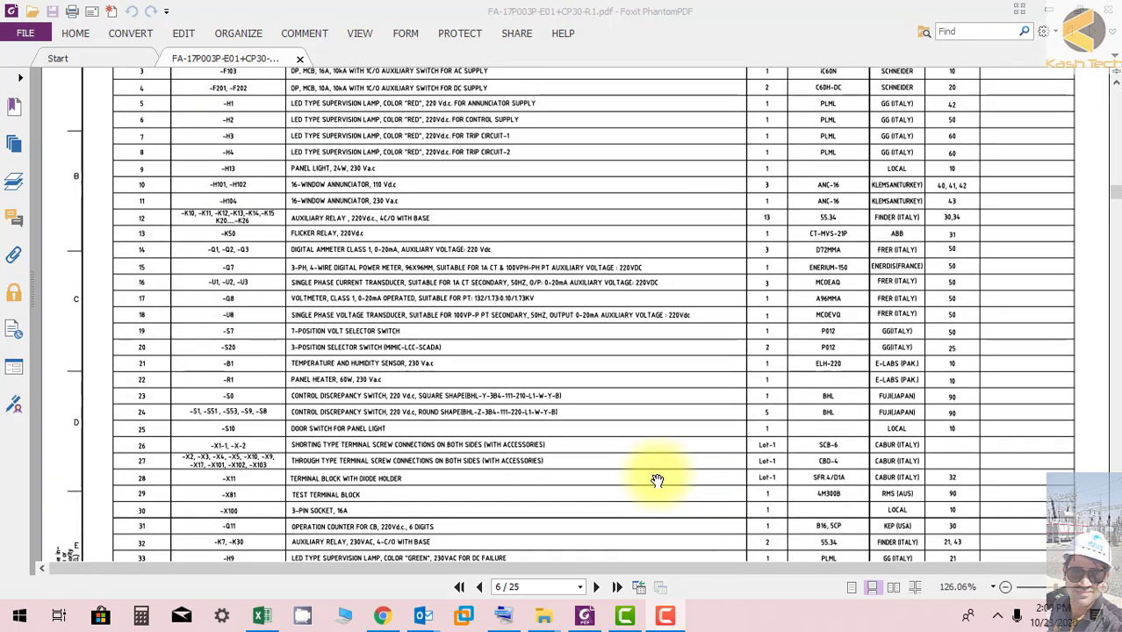
scroll(up, 3)
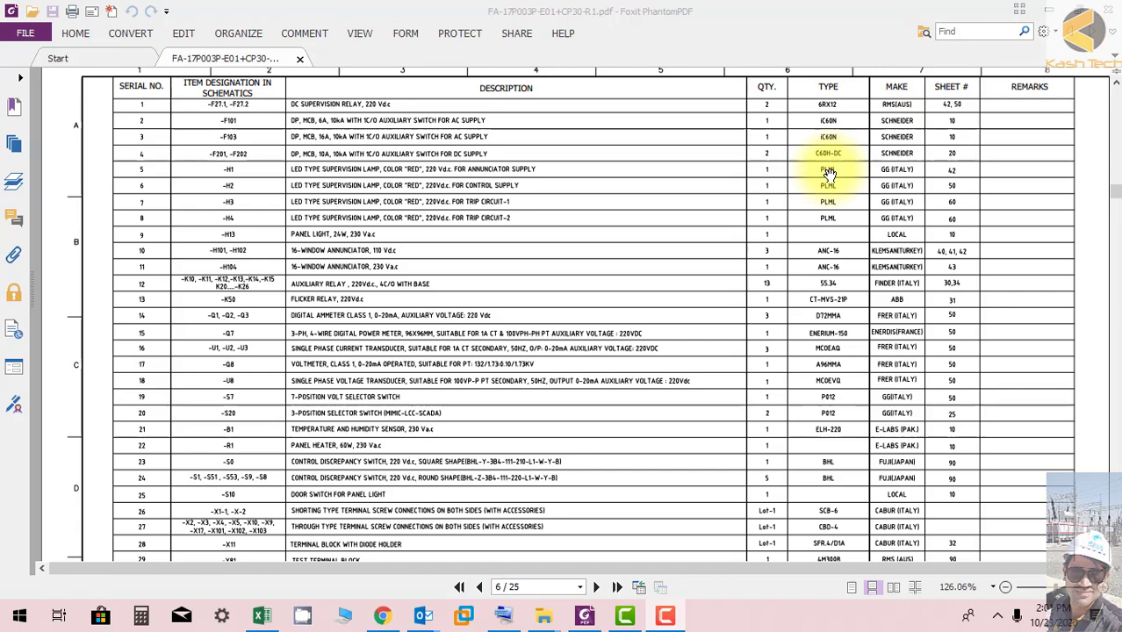
Zoom to 200%, pan across the table rows, then reach page 17's Trip Circuit Annunciator-2 sheet
click(991, 587)
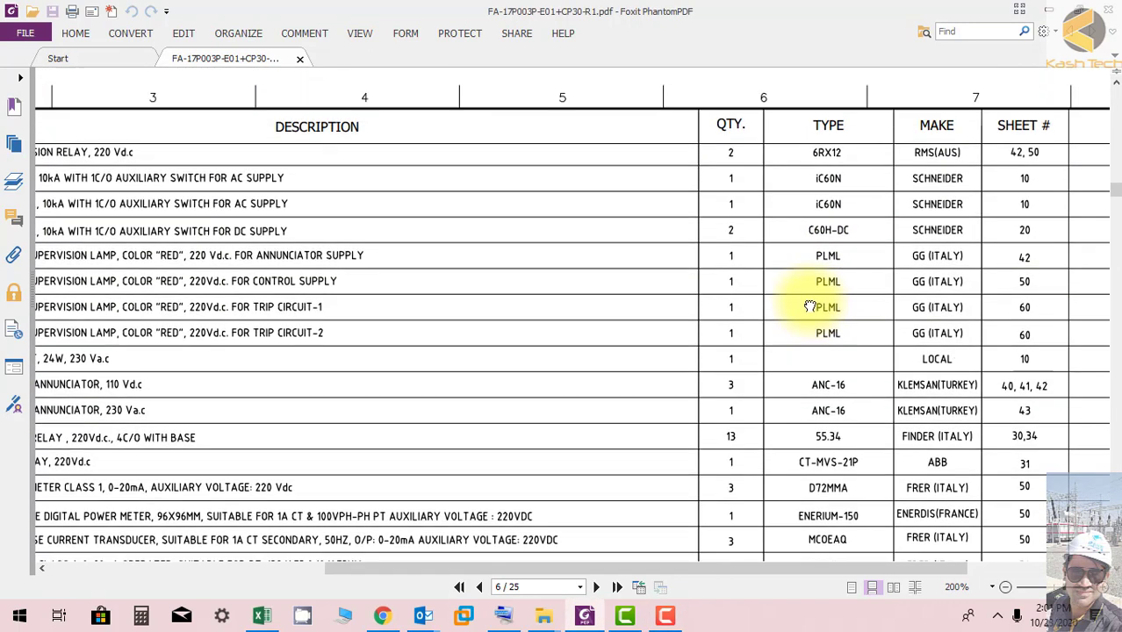
scroll(up, 3)
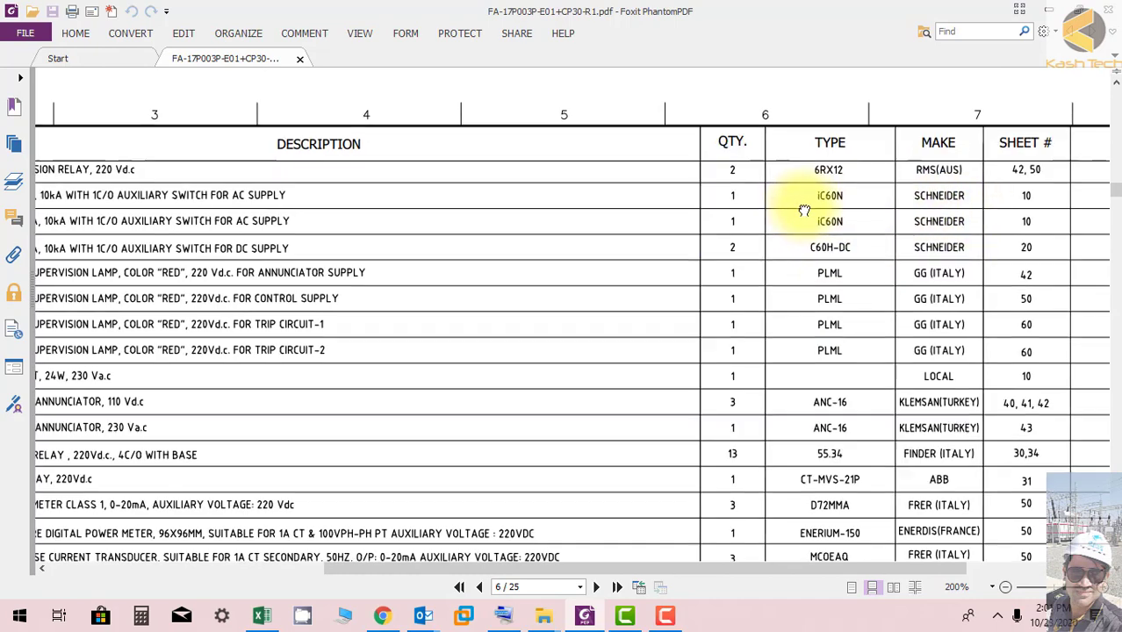
scroll(left, 3)
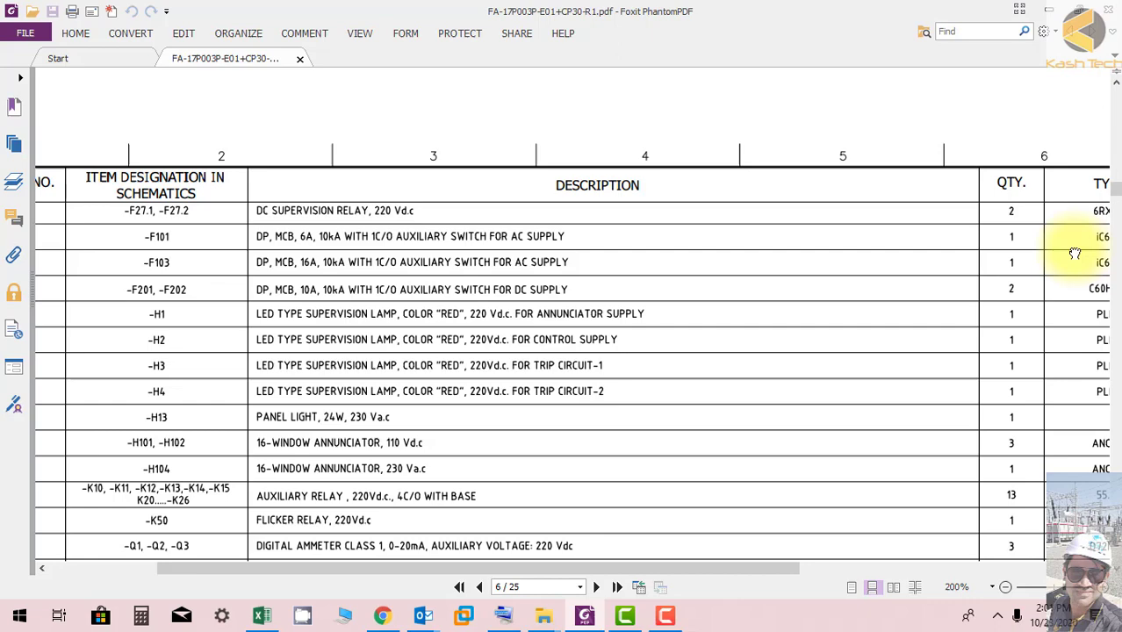
scroll(left, 3)
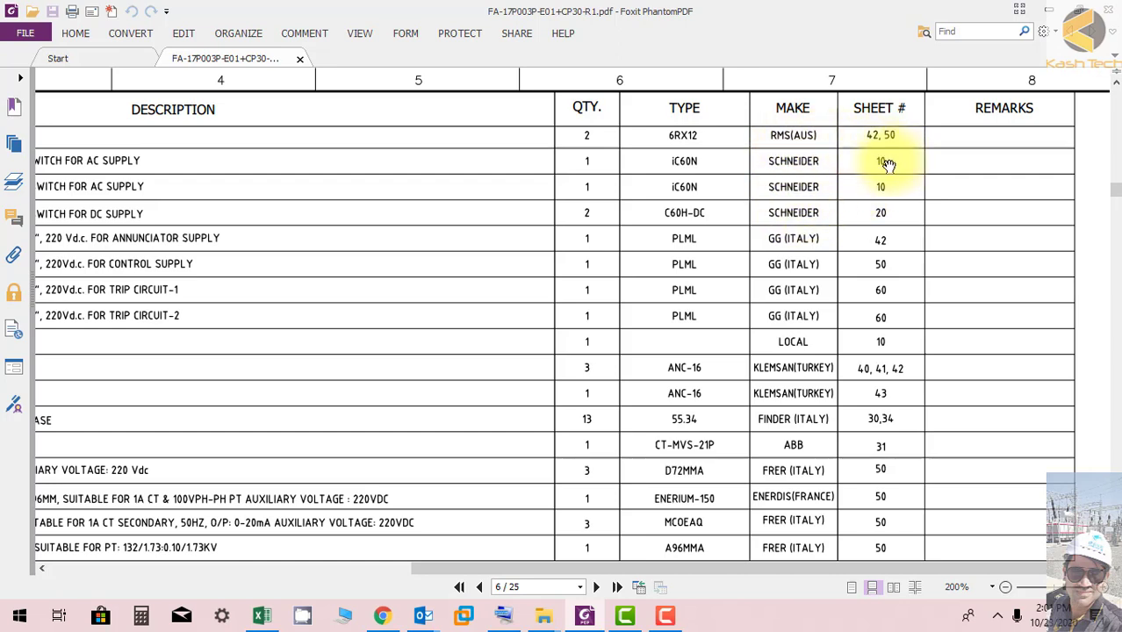
mouse_move(746, 165)
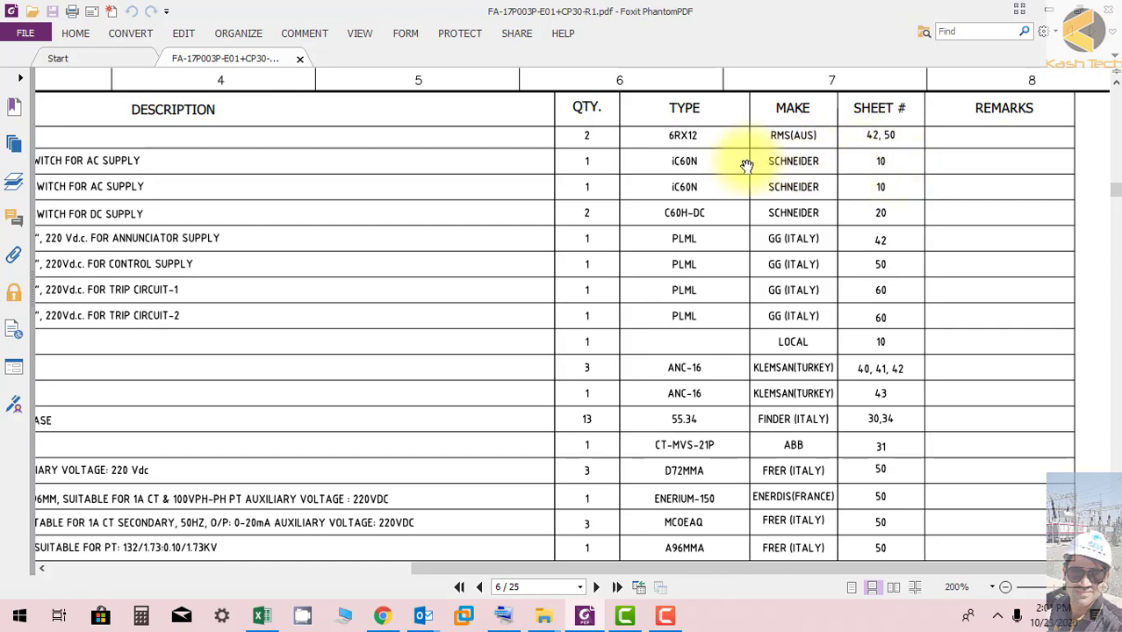
mouse_move(375, 158)
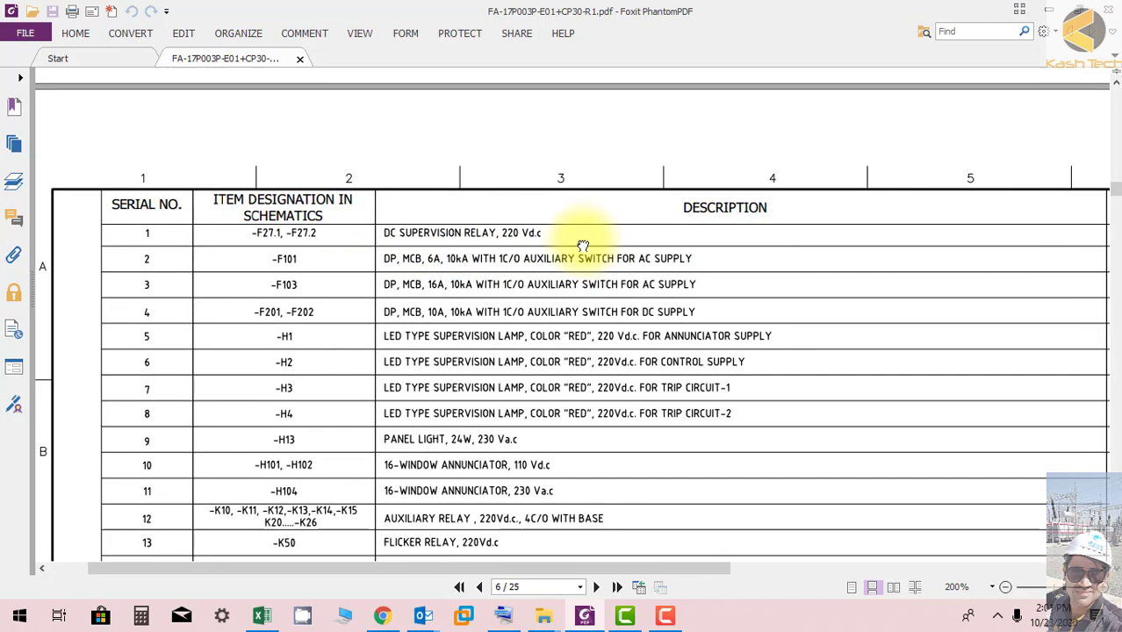
scroll(right, 3)
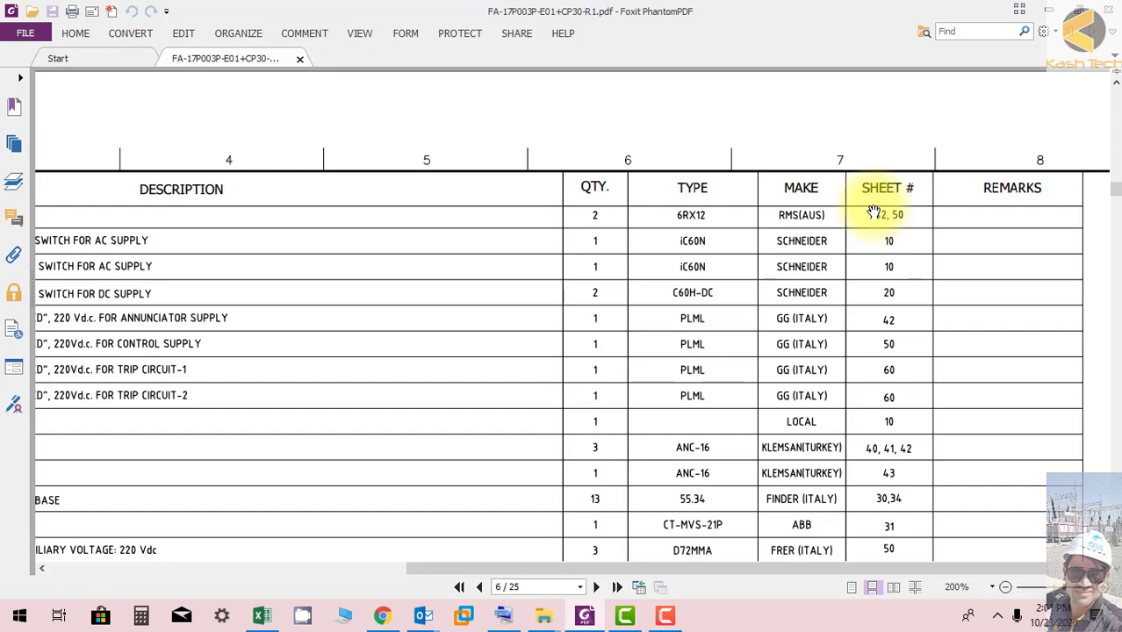
mouse_move(882, 216)
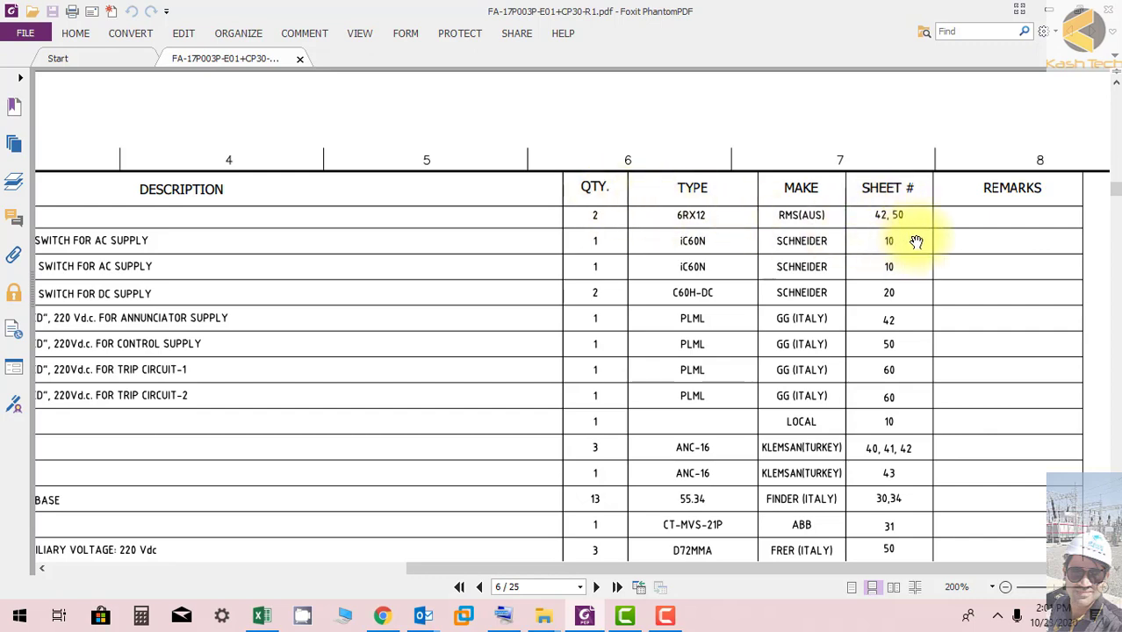
mouse_move(234, 234)
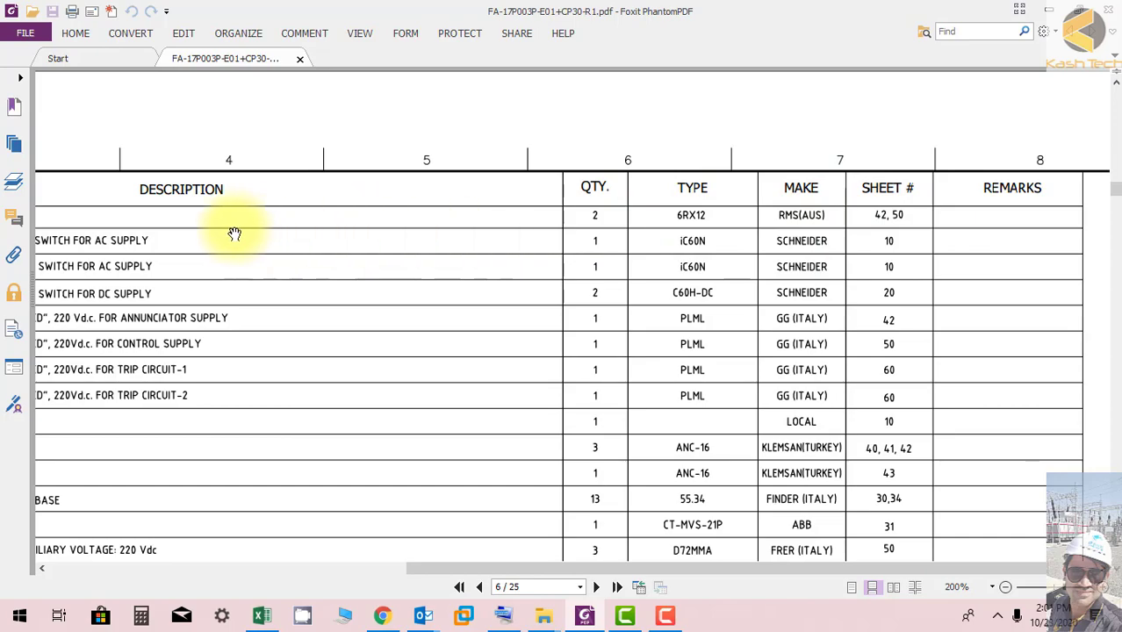
scroll(left, 3)
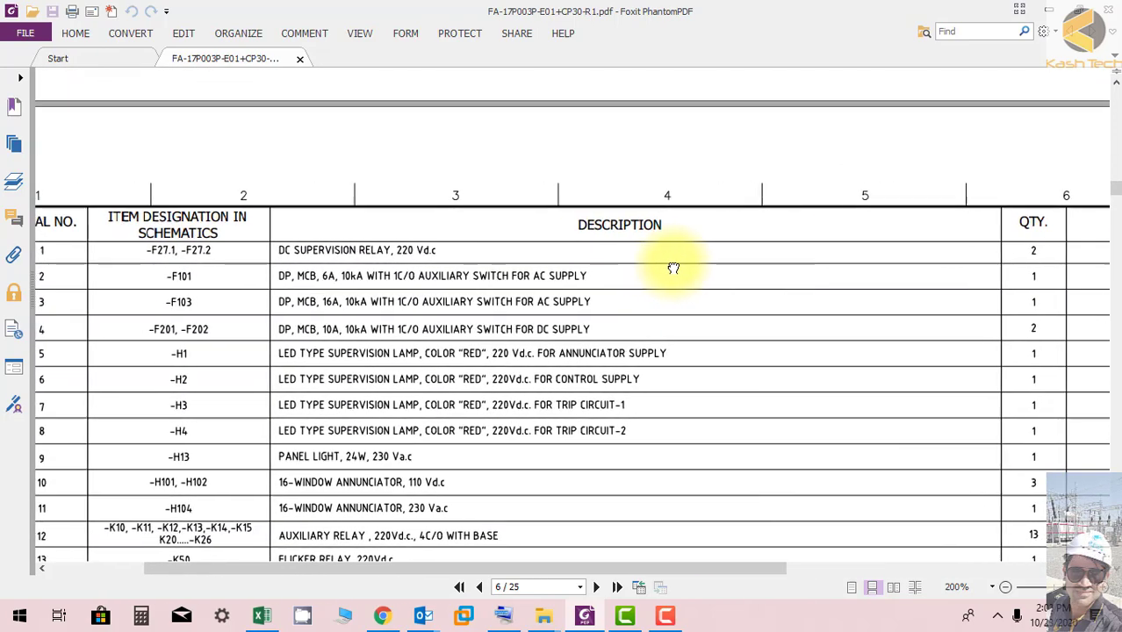
scroll(down, 3)
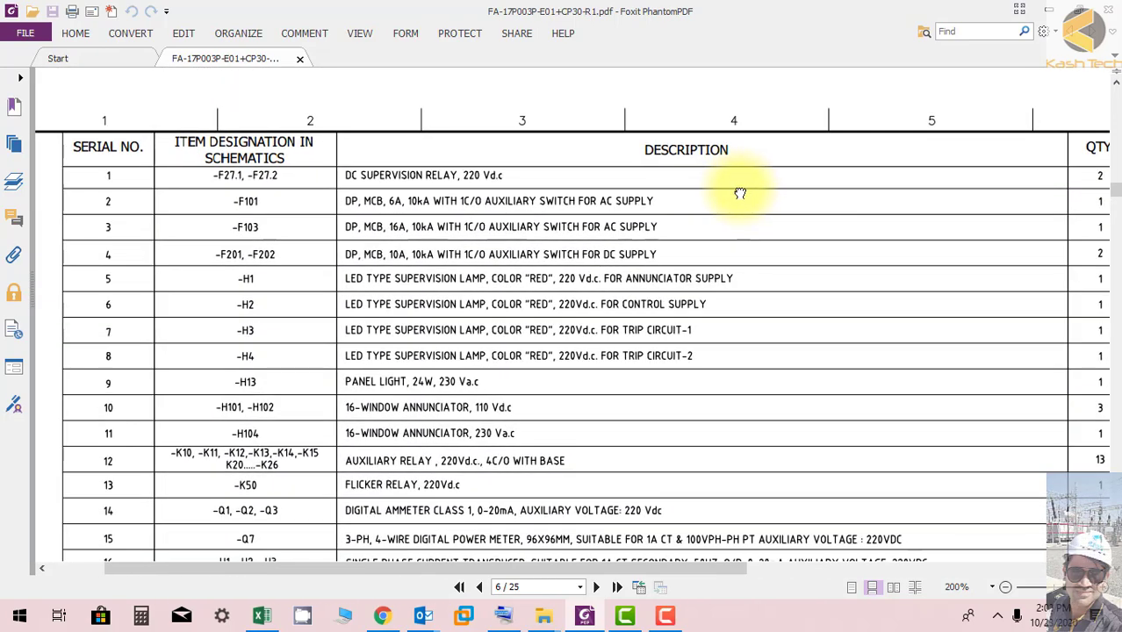
scroll(right, 3)
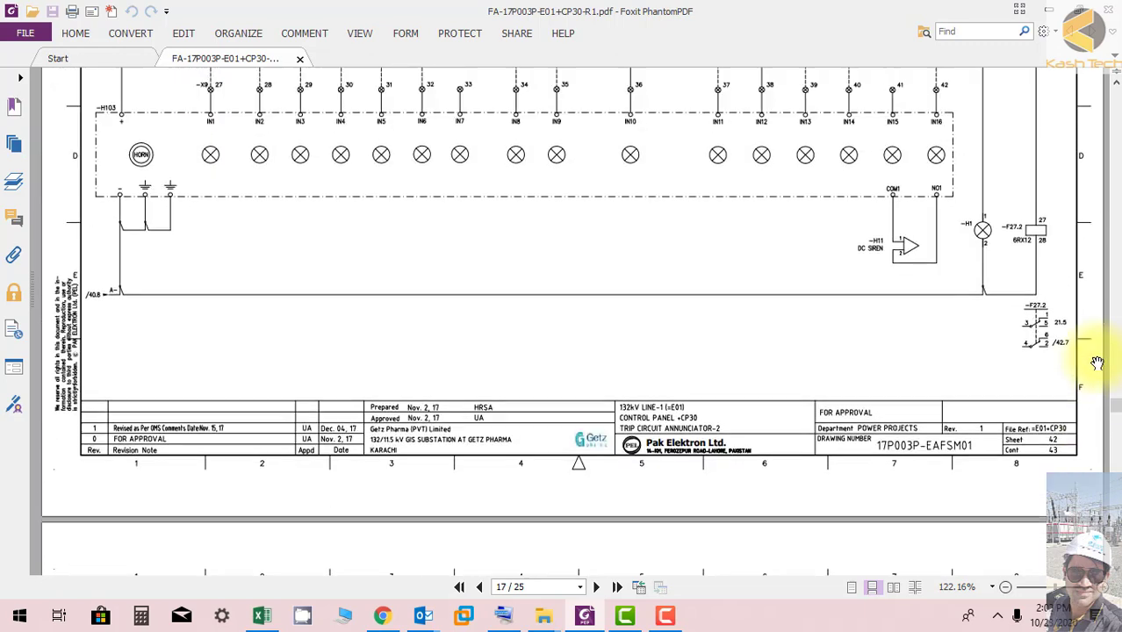
Inspect relay -F27.2, zoom back out, and reach page 21's Metering Circuit title block
scroll(up, 3)
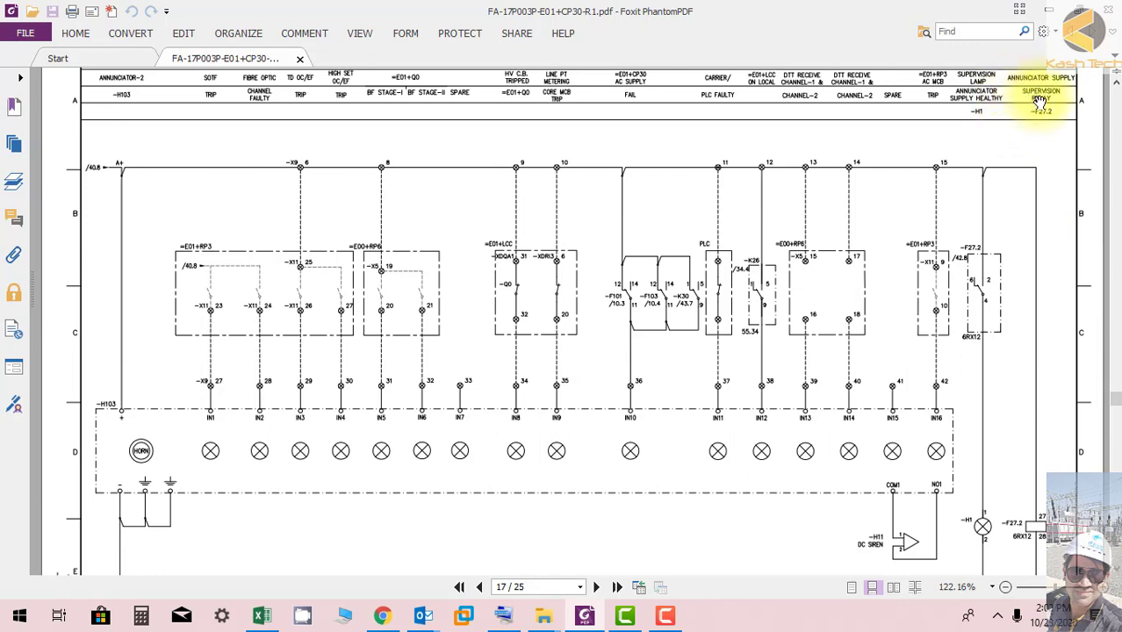
mouse_move(1045, 158)
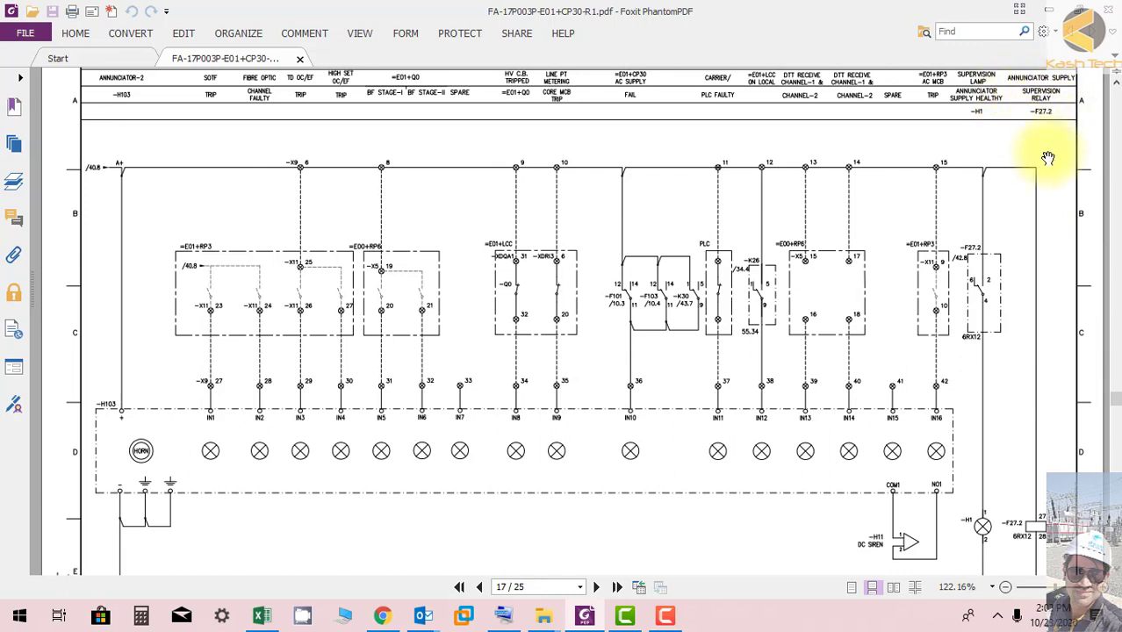
mouse_move(1007, 253)
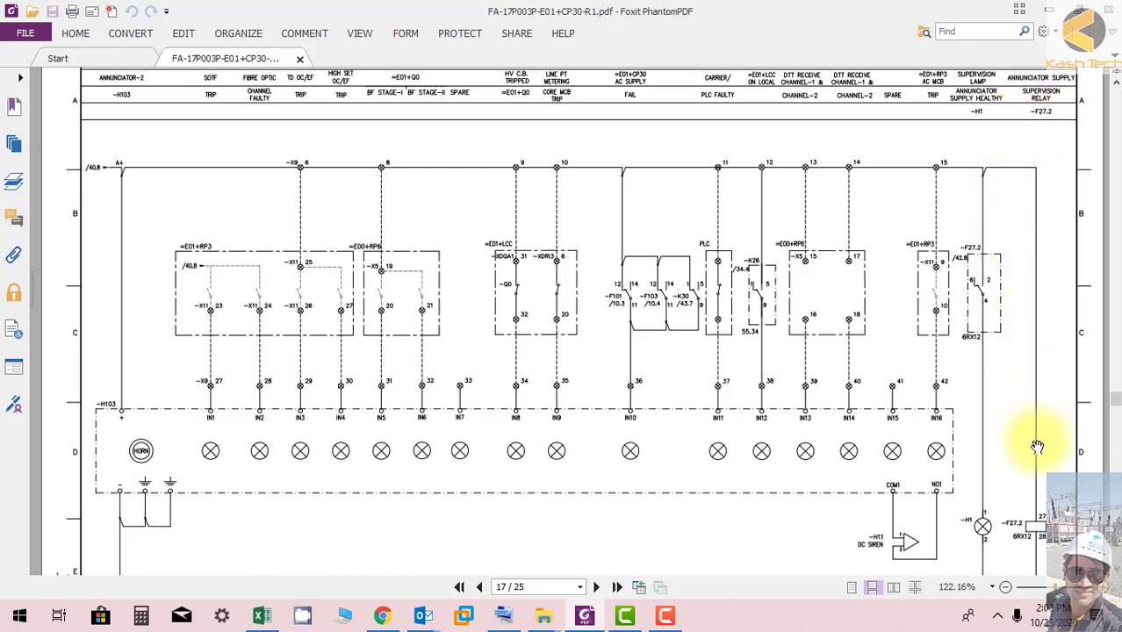
mouse_move(1017, 195)
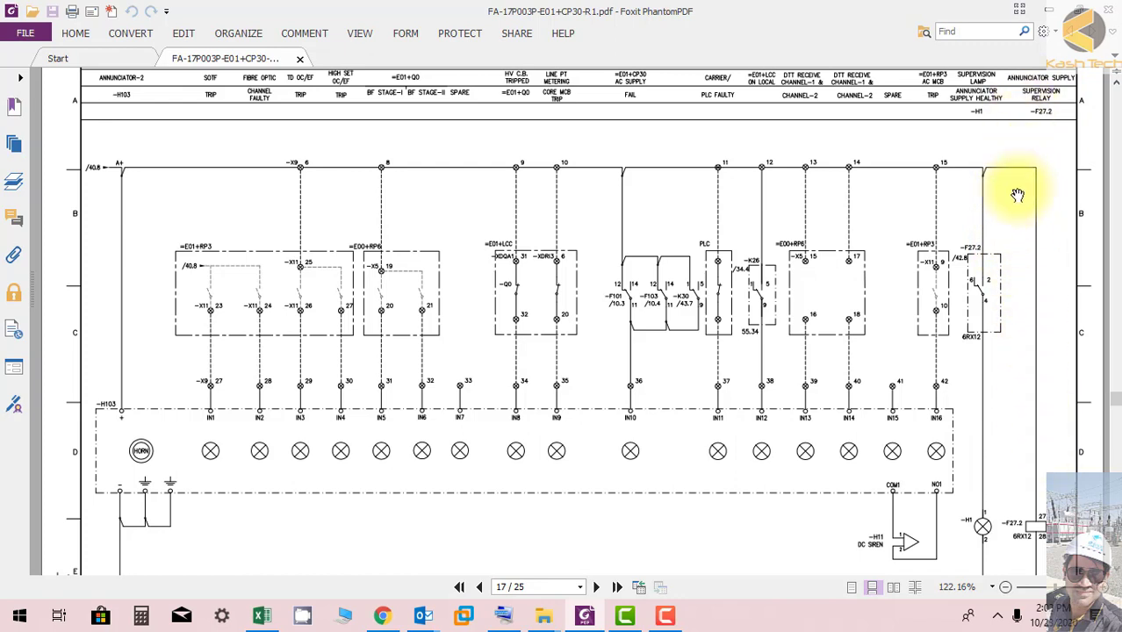
scroll(down, 3)
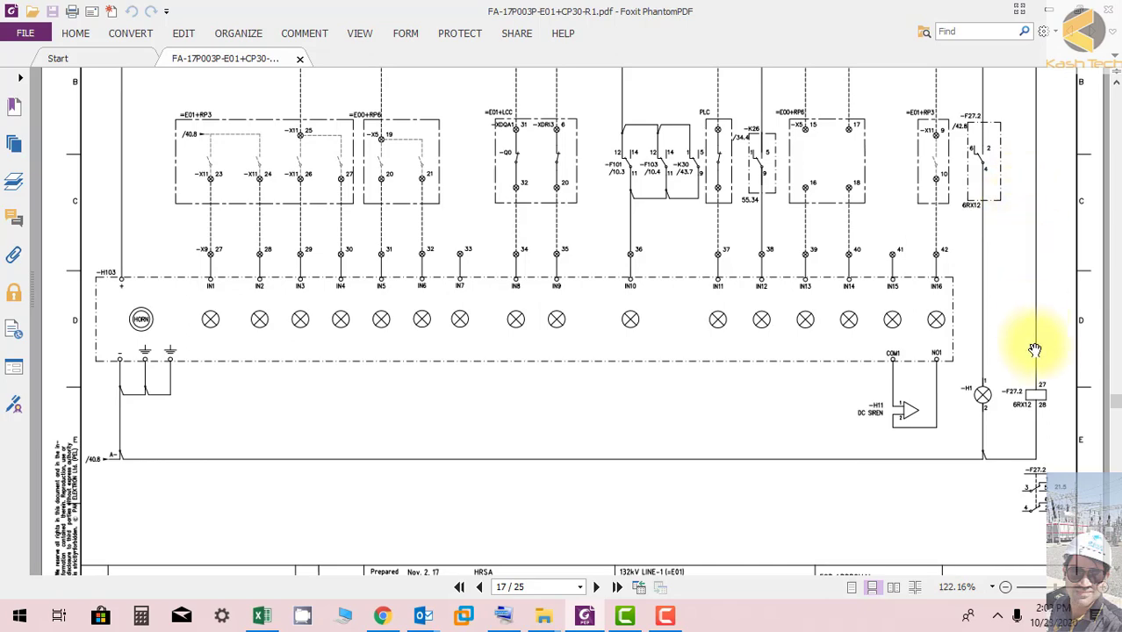
mouse_move(1017, 417)
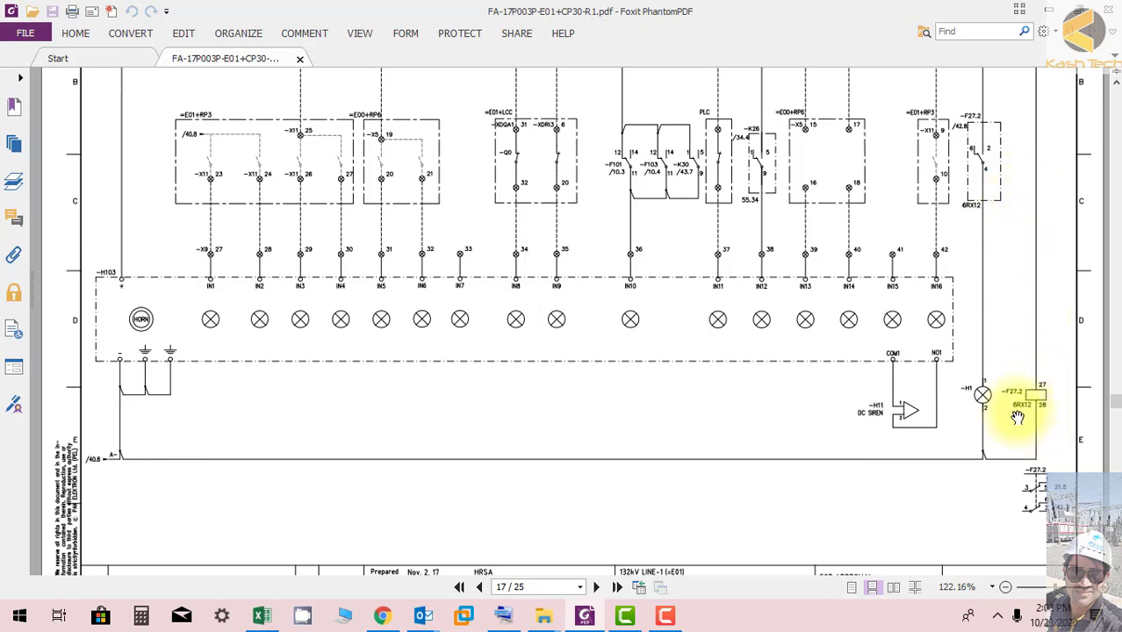
scroll(up, 3)
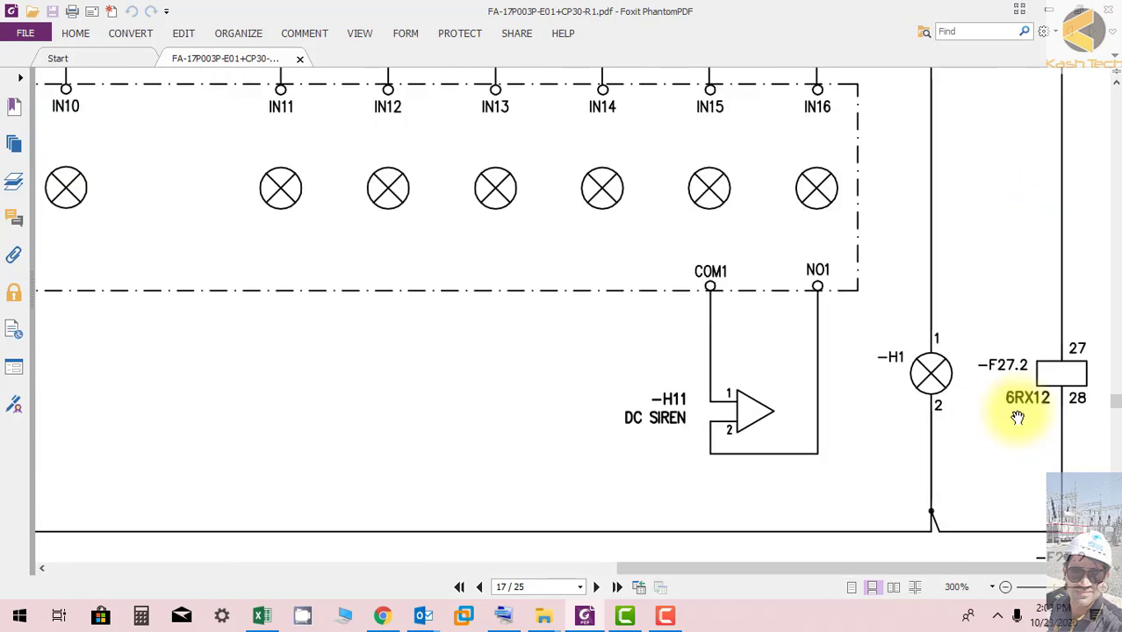
mouse_move(1059, 427)
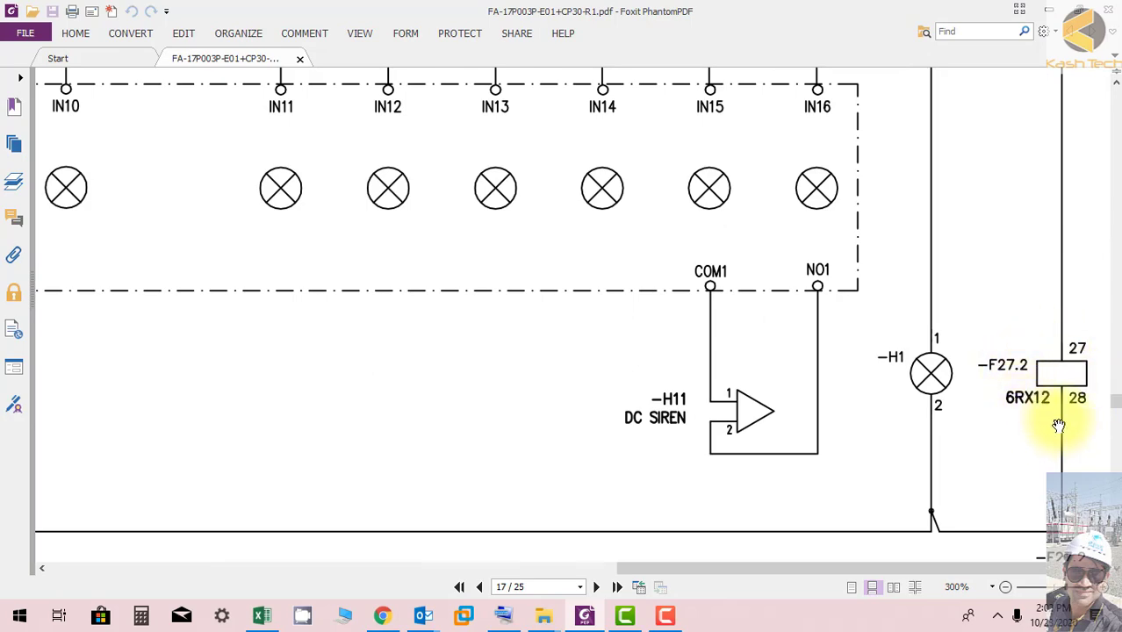
click(1005, 587)
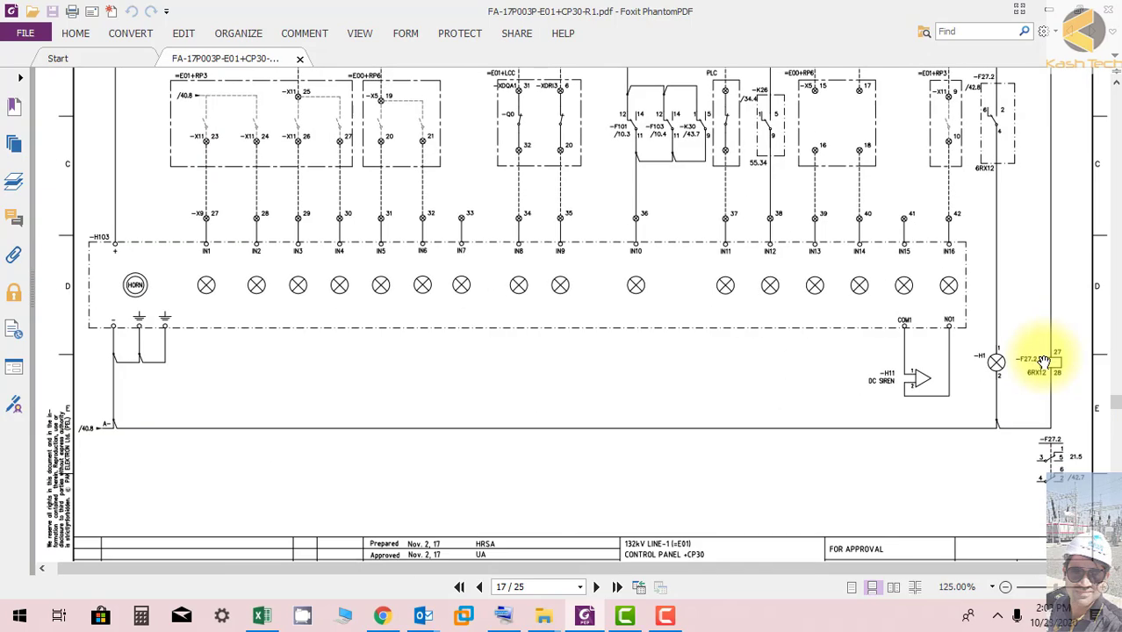
click(1006, 587)
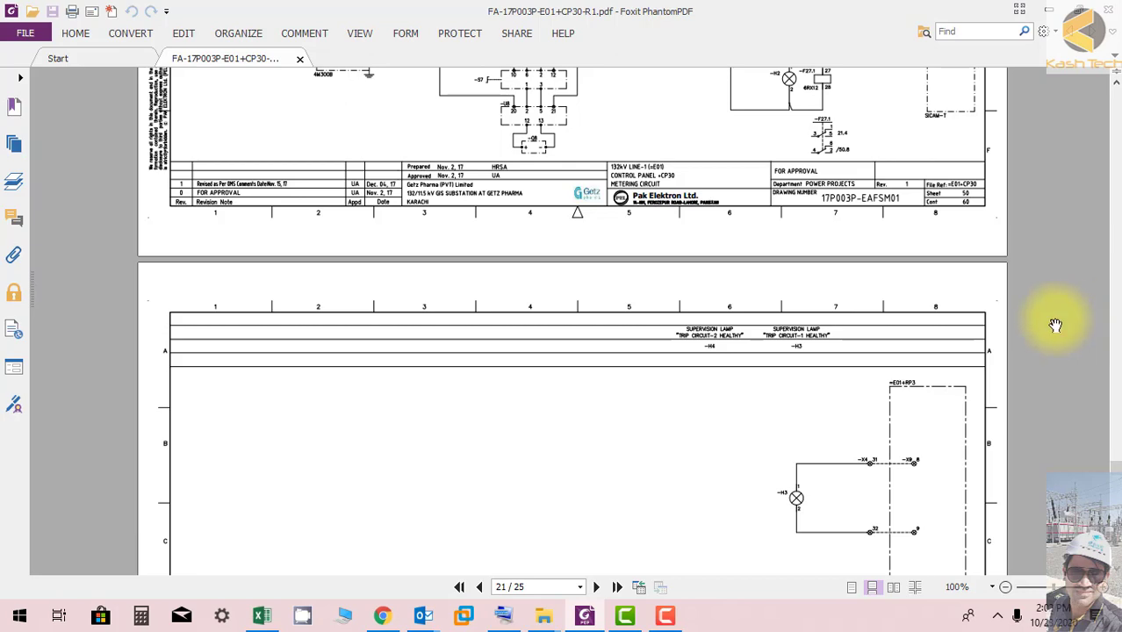
Zoom in on page 20's metering circuit around supervision lamp -H2 and relay -F27.1
click(478, 587)
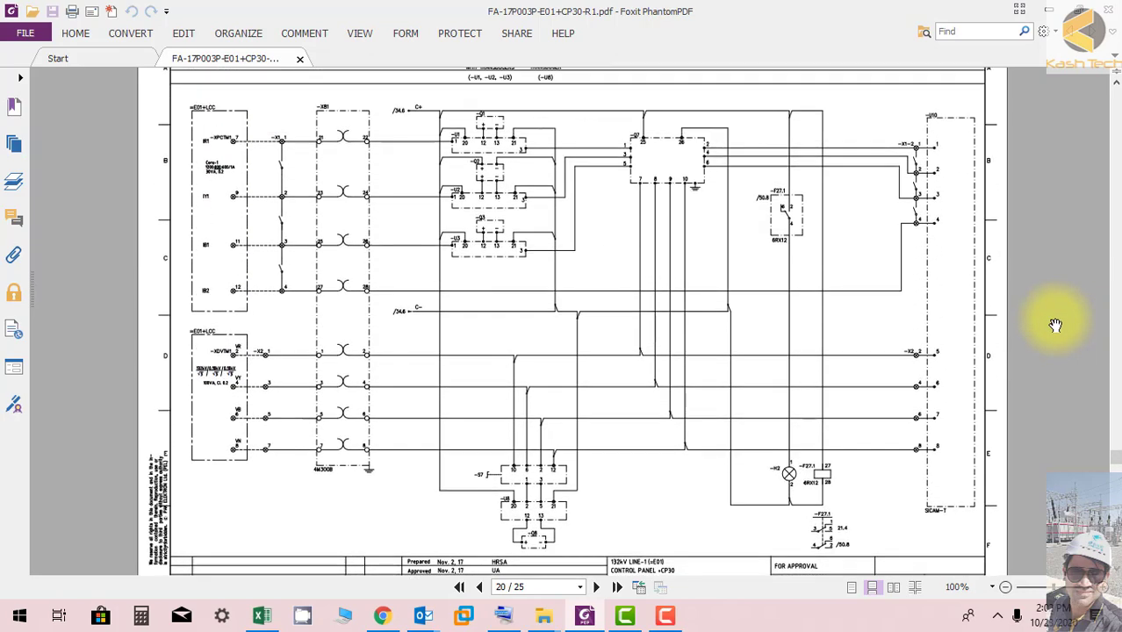
scroll(down, 3)
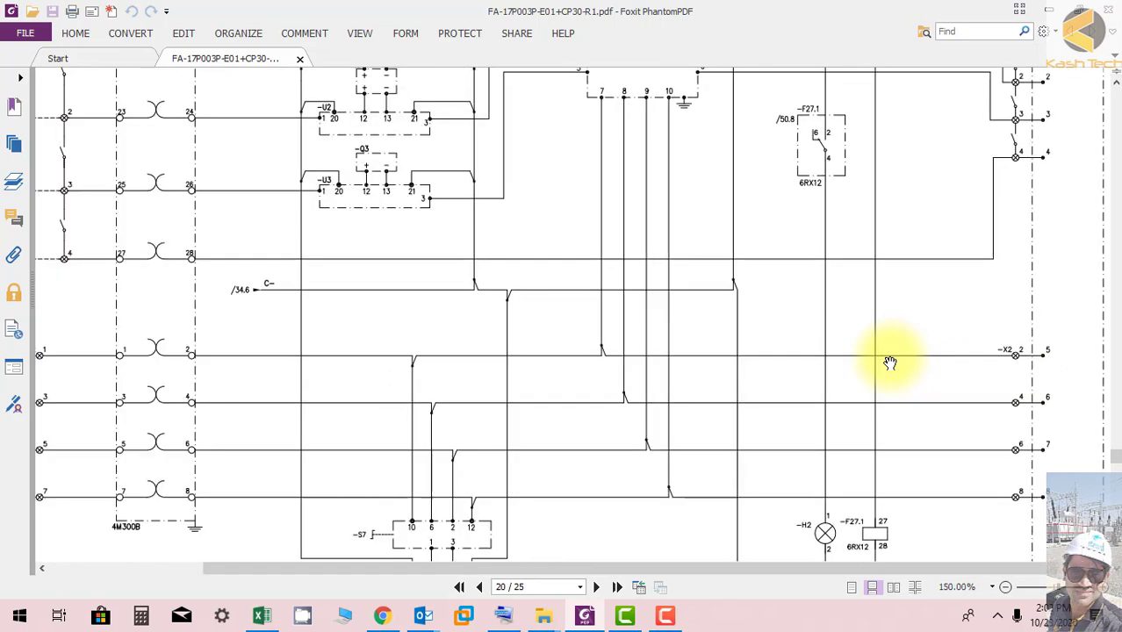
scroll(down, 3)
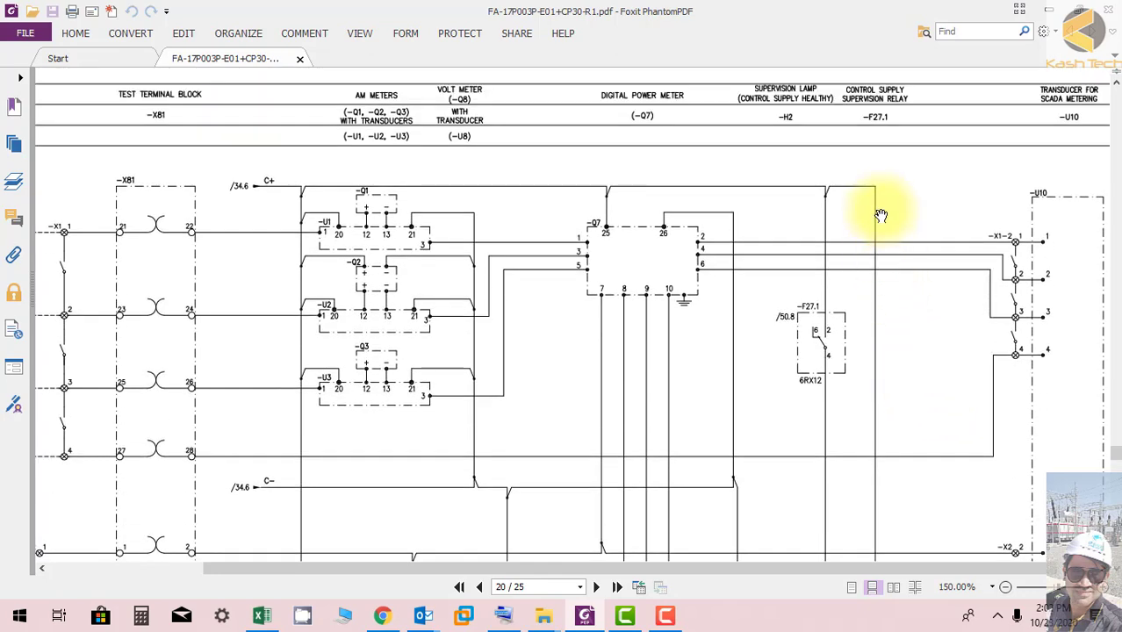
scroll(down, 3)
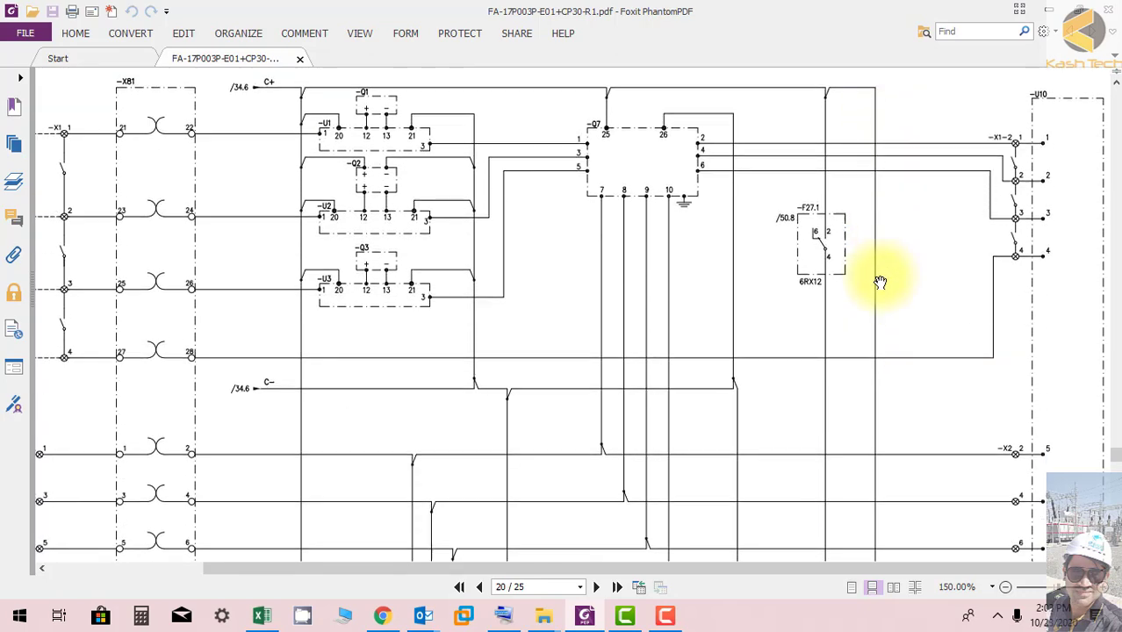
scroll(down, 3)
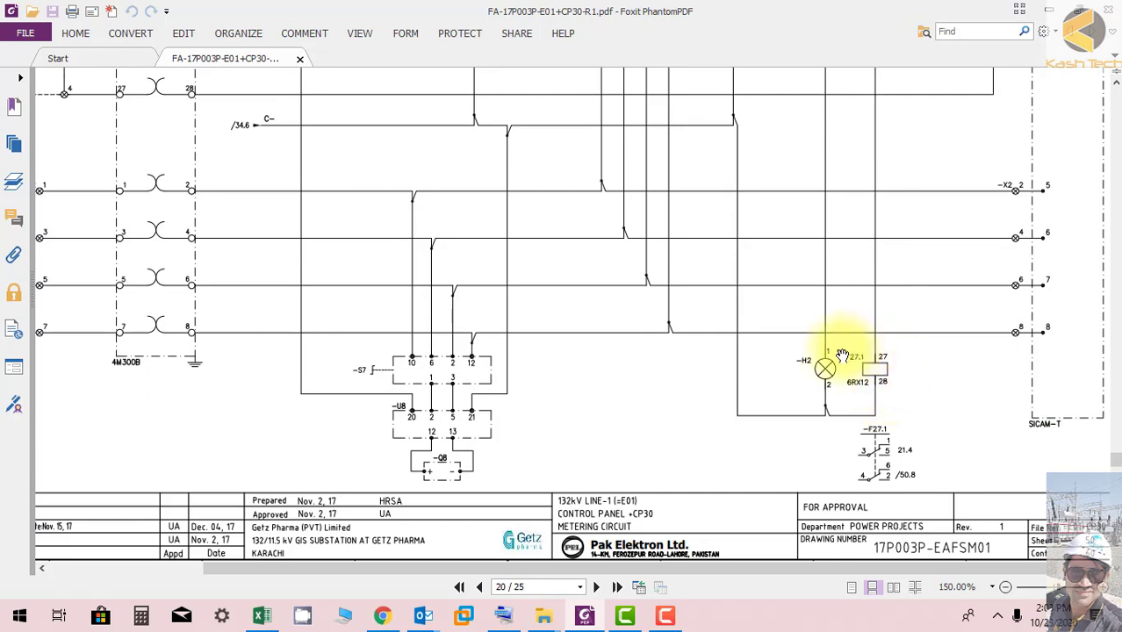
mouse_move(825, 373)
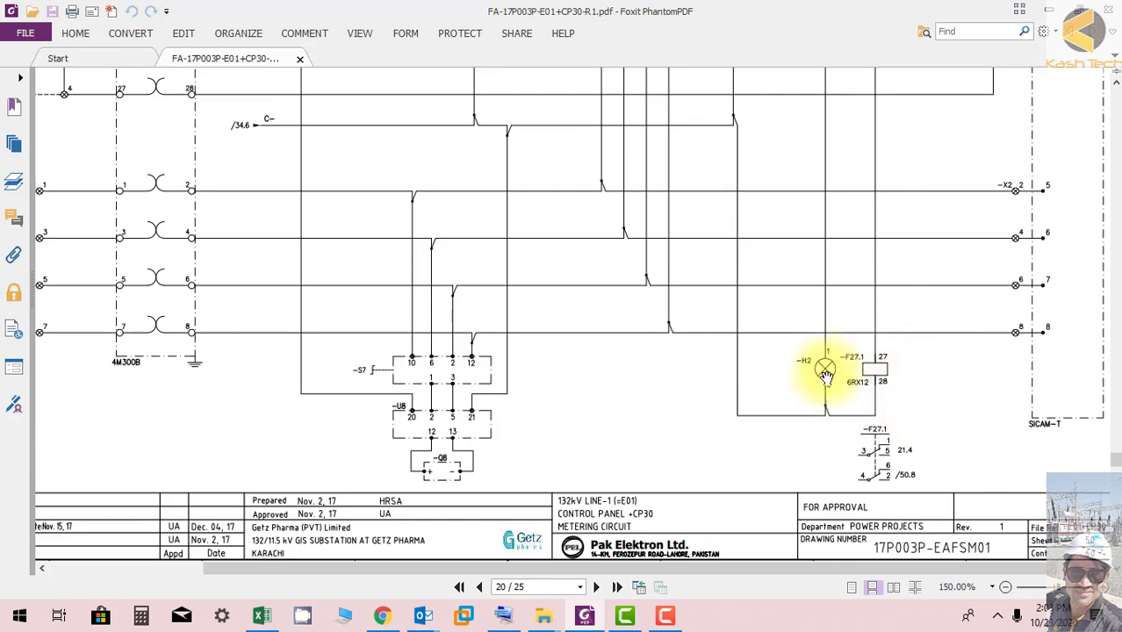
mouse_move(1109, 353)
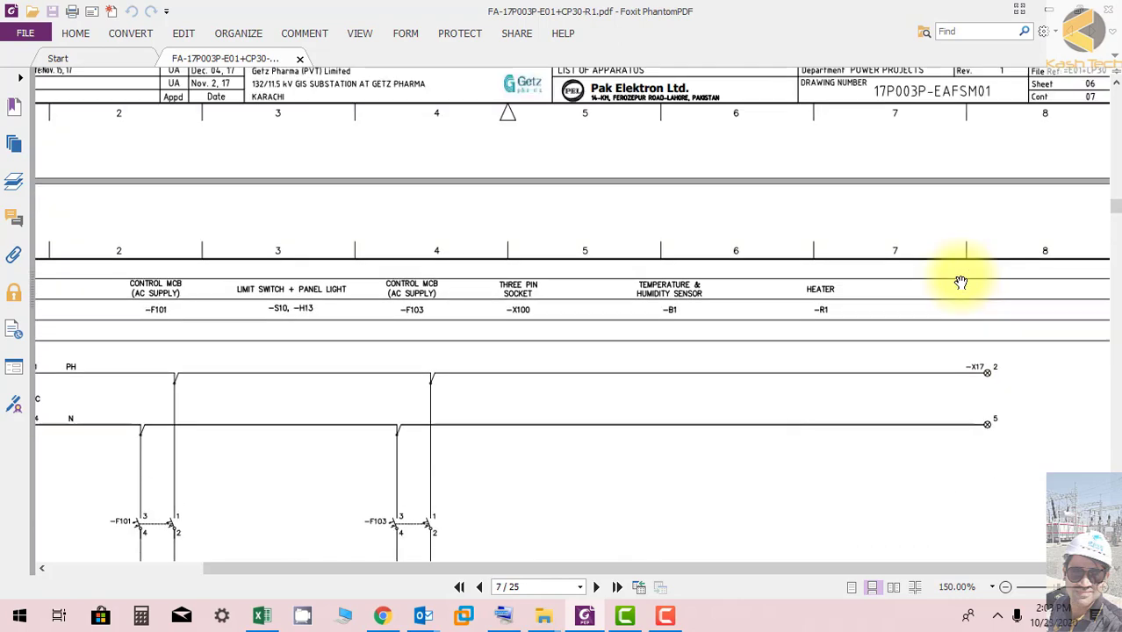
Return to page 6's List of Apparatus at 300%, showing entries -F101 through -K50
click(479, 586)
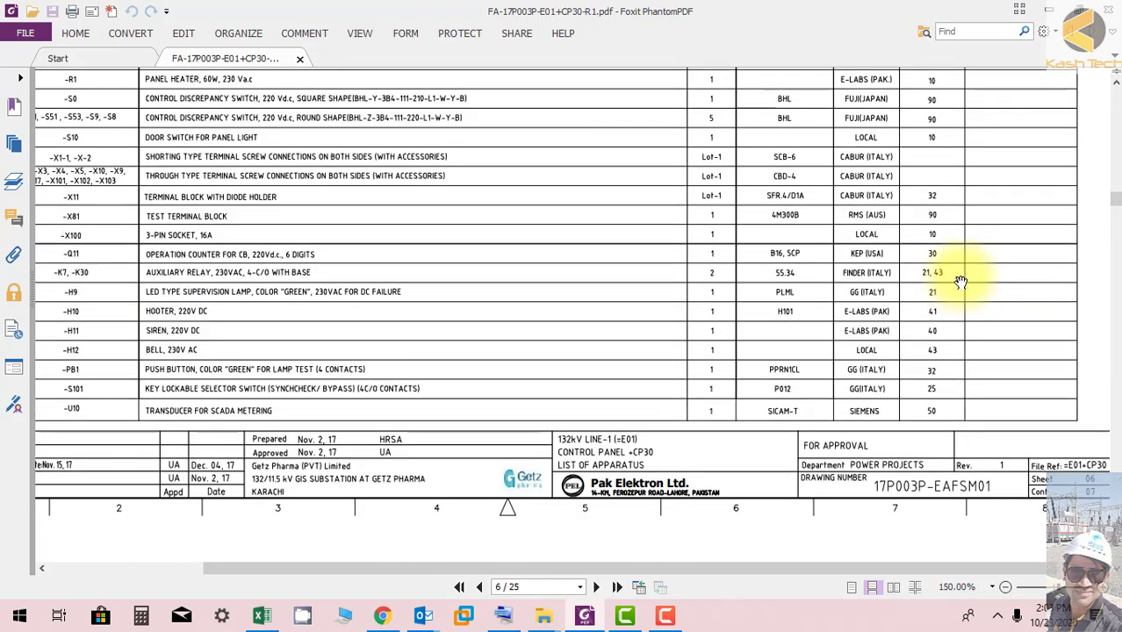
scroll(up, 3)
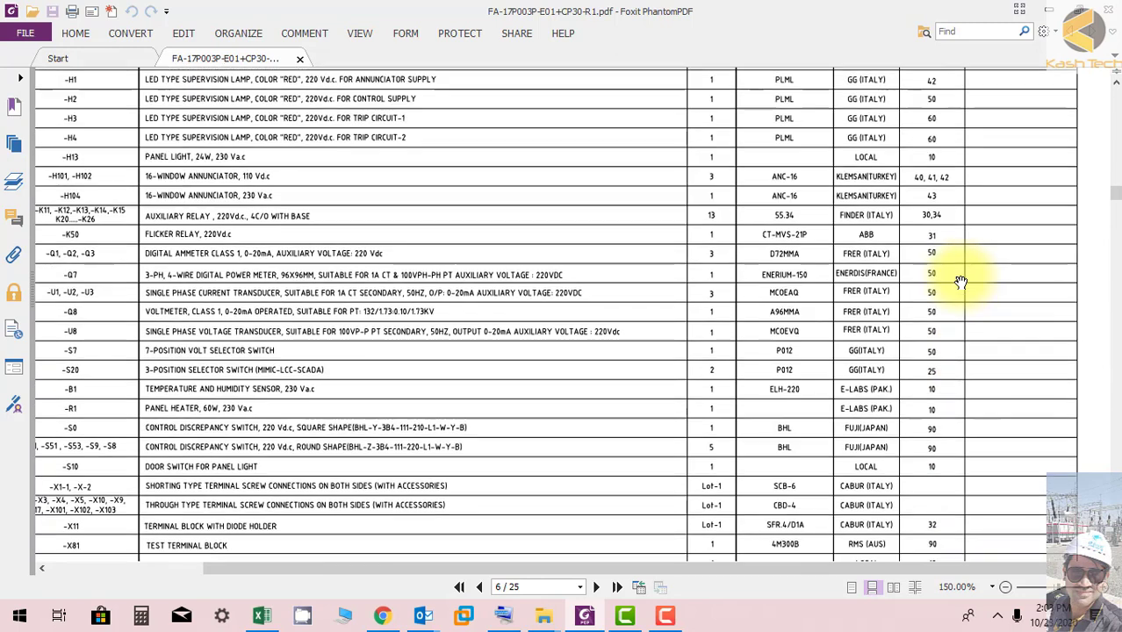
scroll(up, 3)
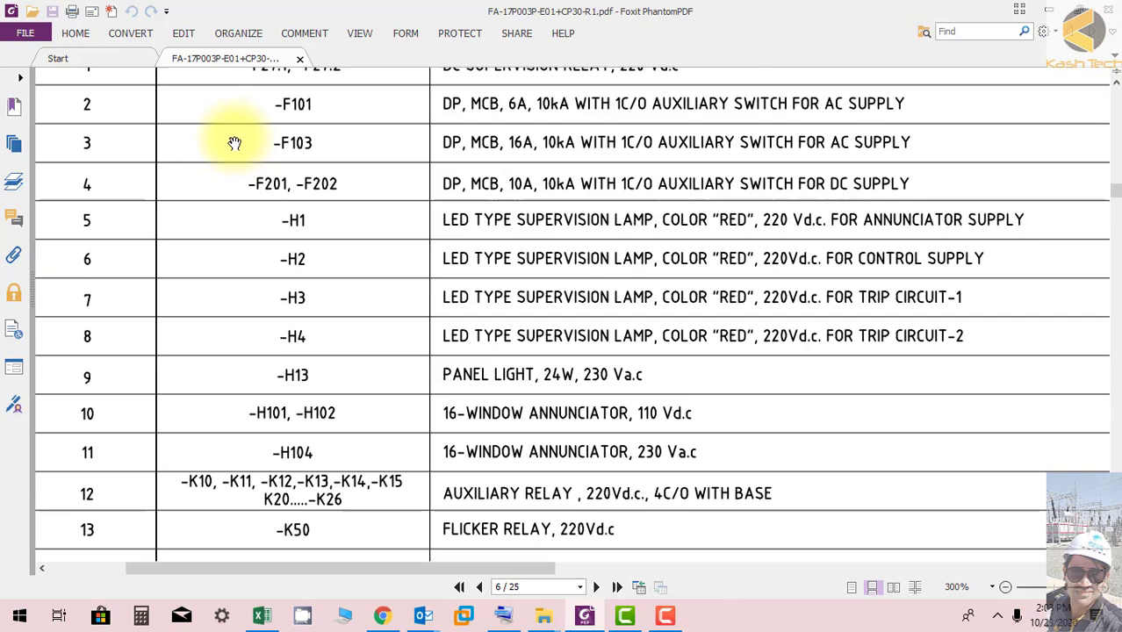
scroll(up, 3)
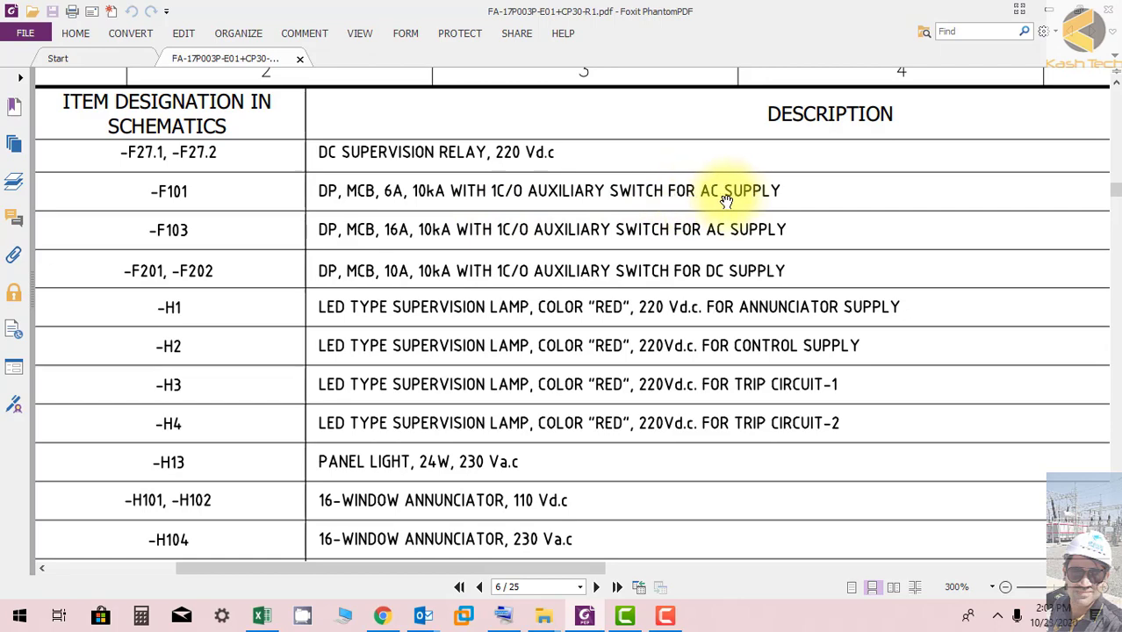
mouse_move(255, 362)
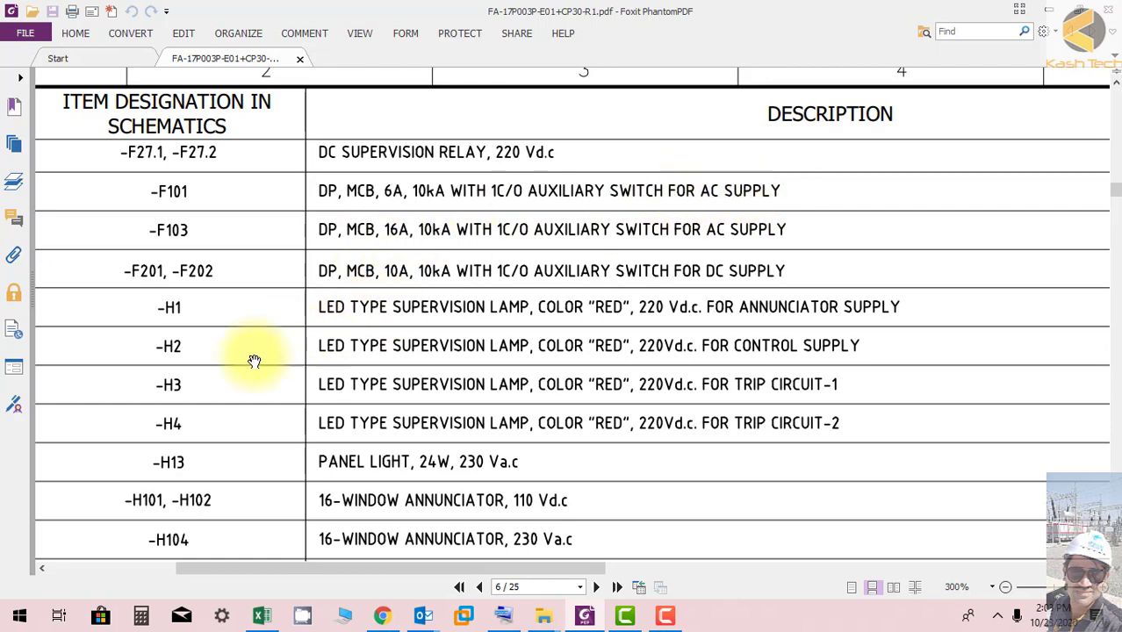
scroll(up, 3)
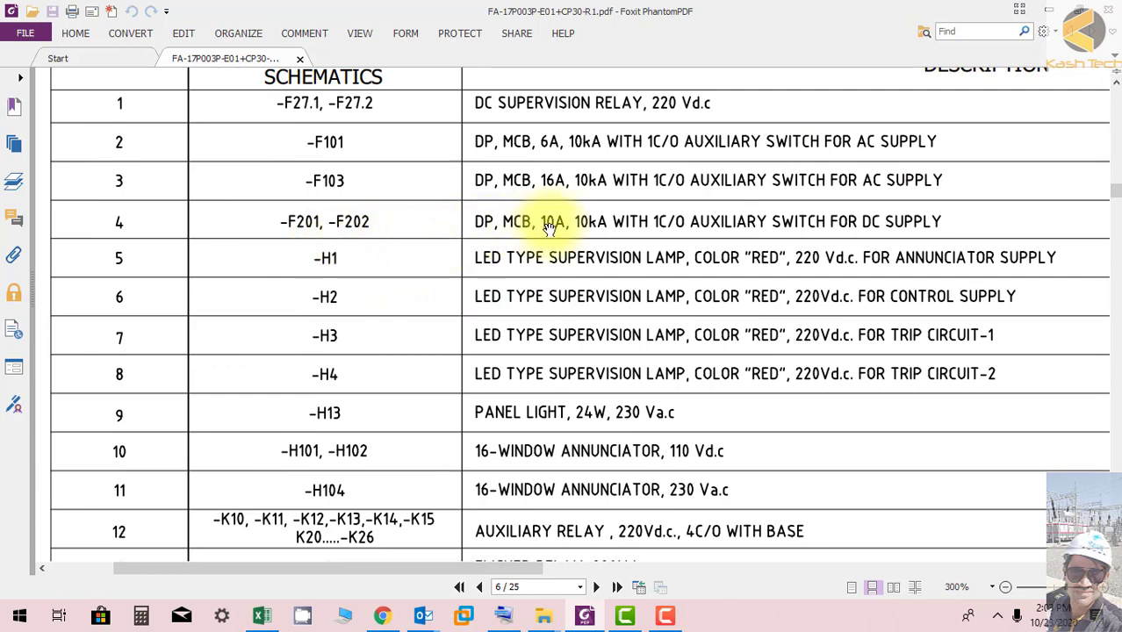
mouse_move(263, 209)
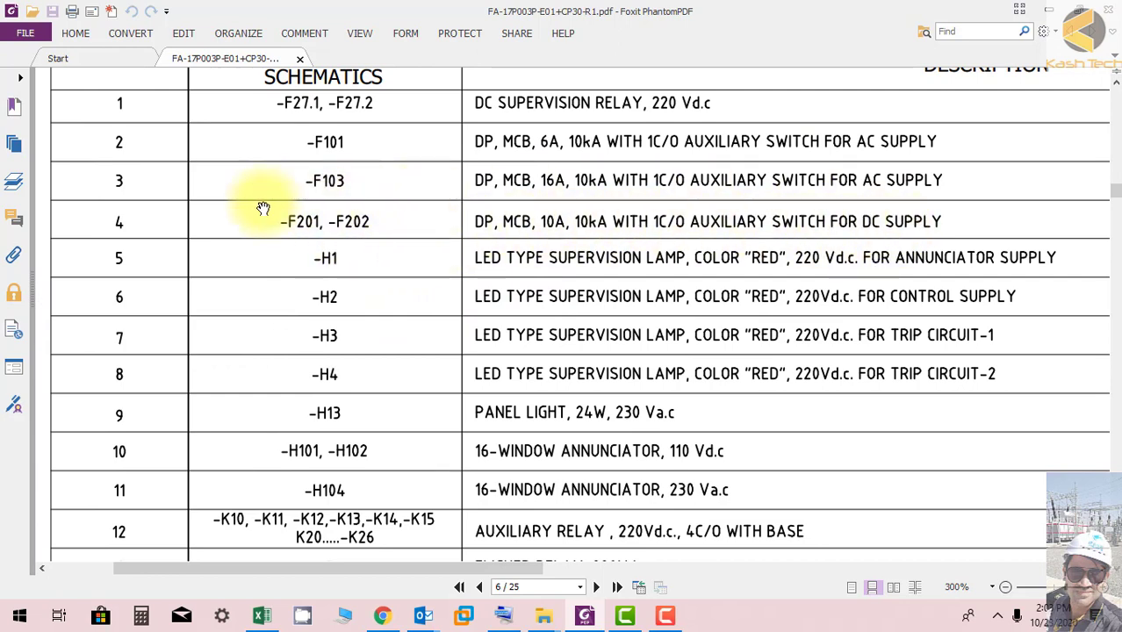
mouse_move(8, 332)
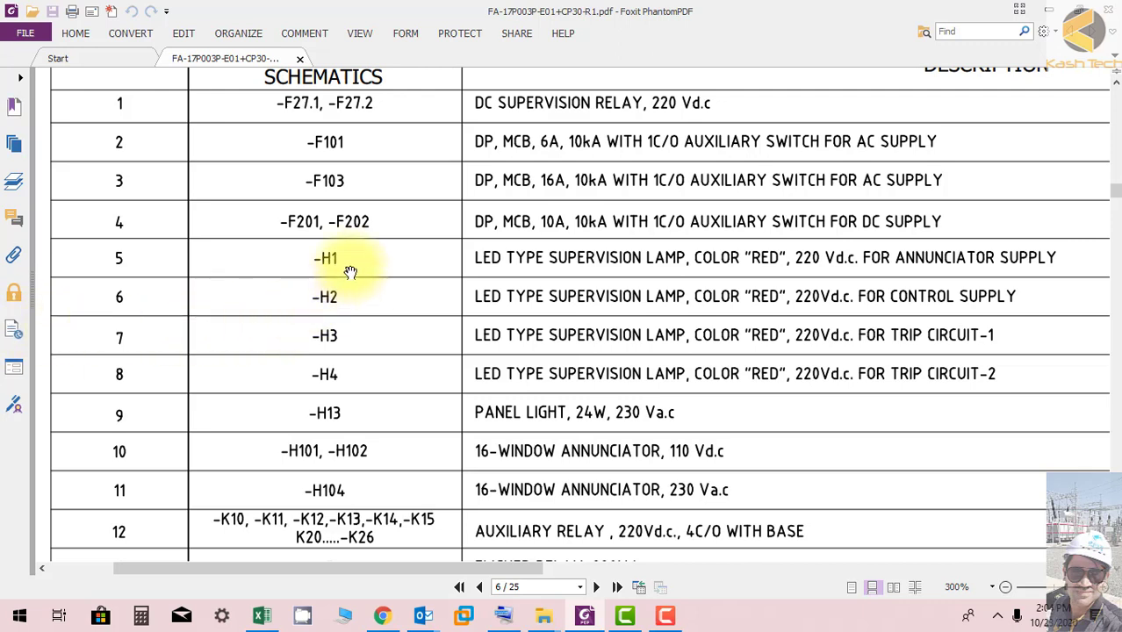
mouse_move(544, 283)
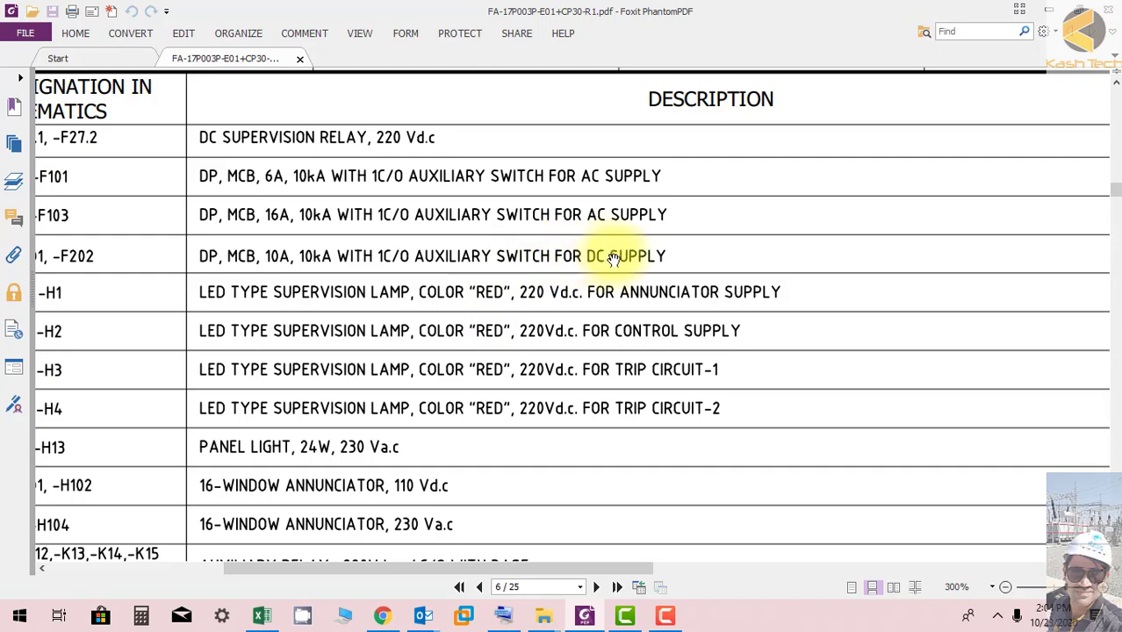
mouse_move(696, 305)
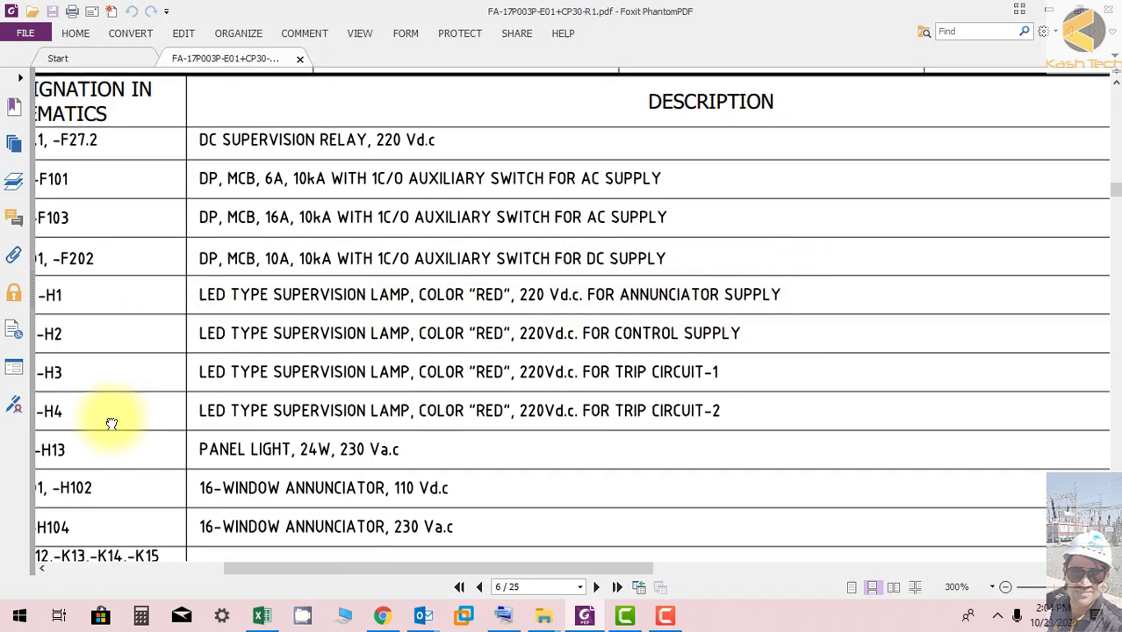
scroll(down, 3)
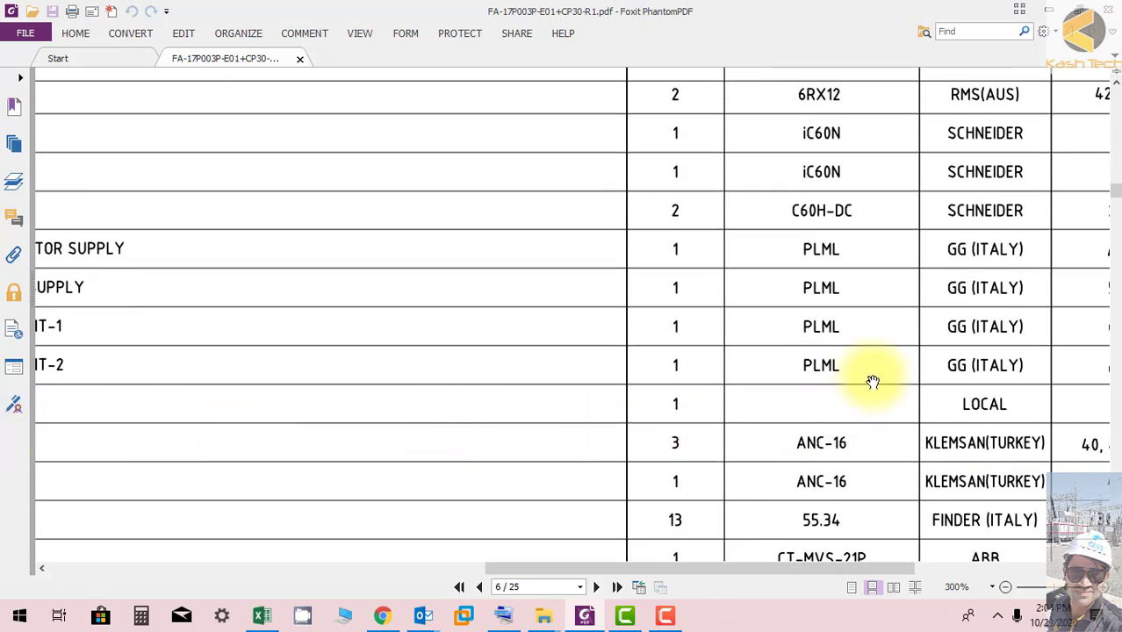
scroll(right, 3)
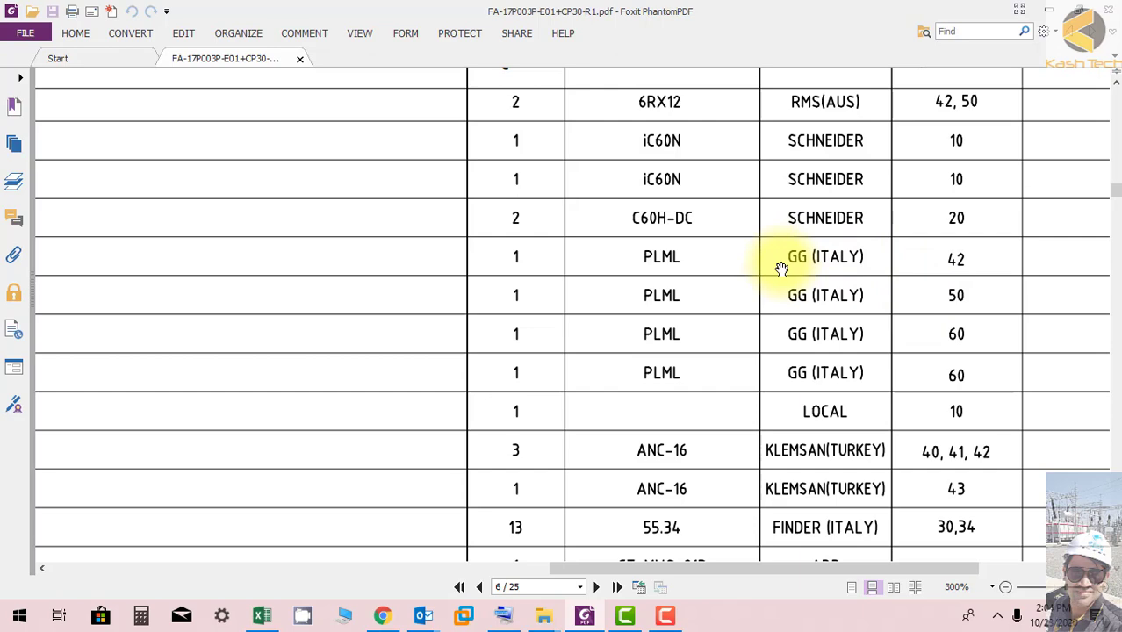
mouse_move(601, 257)
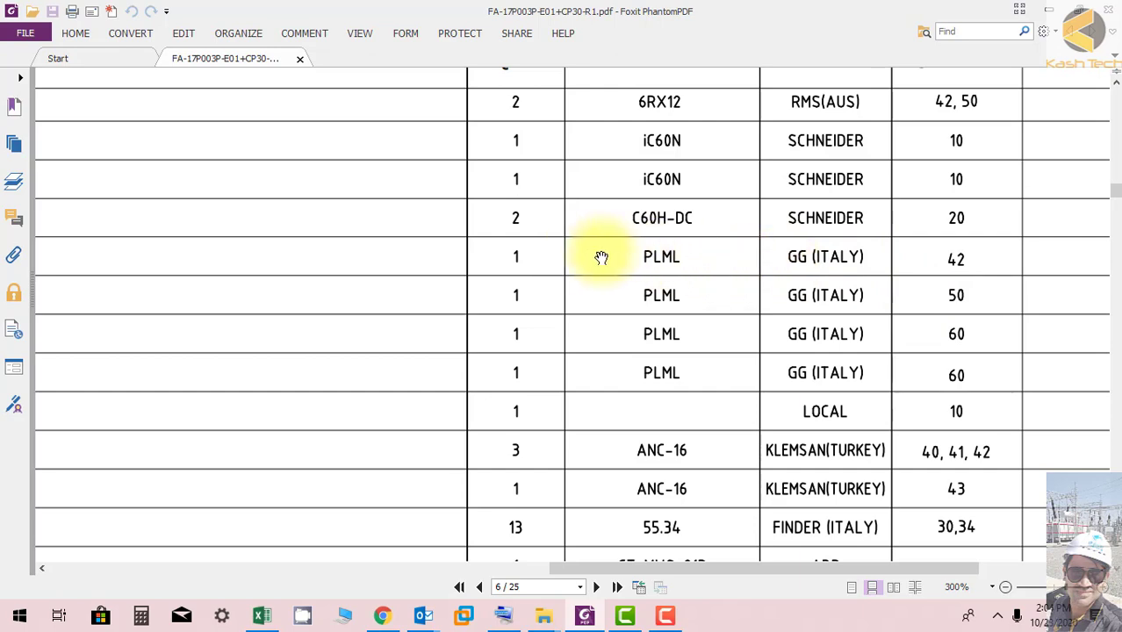
scroll(right, 3)
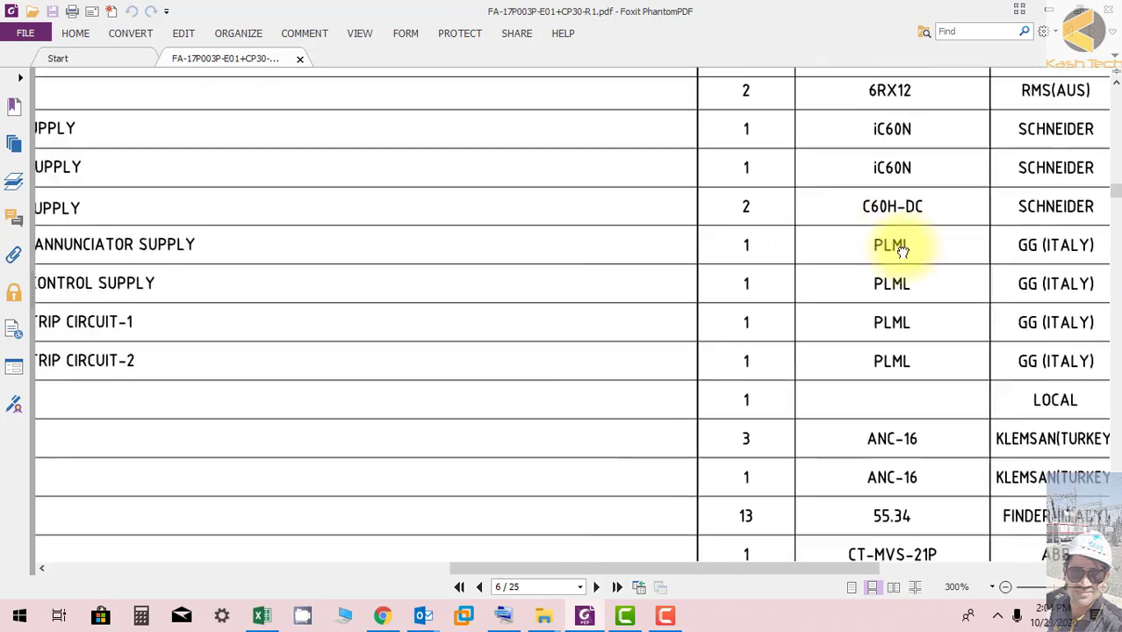
scroll(right, 3)
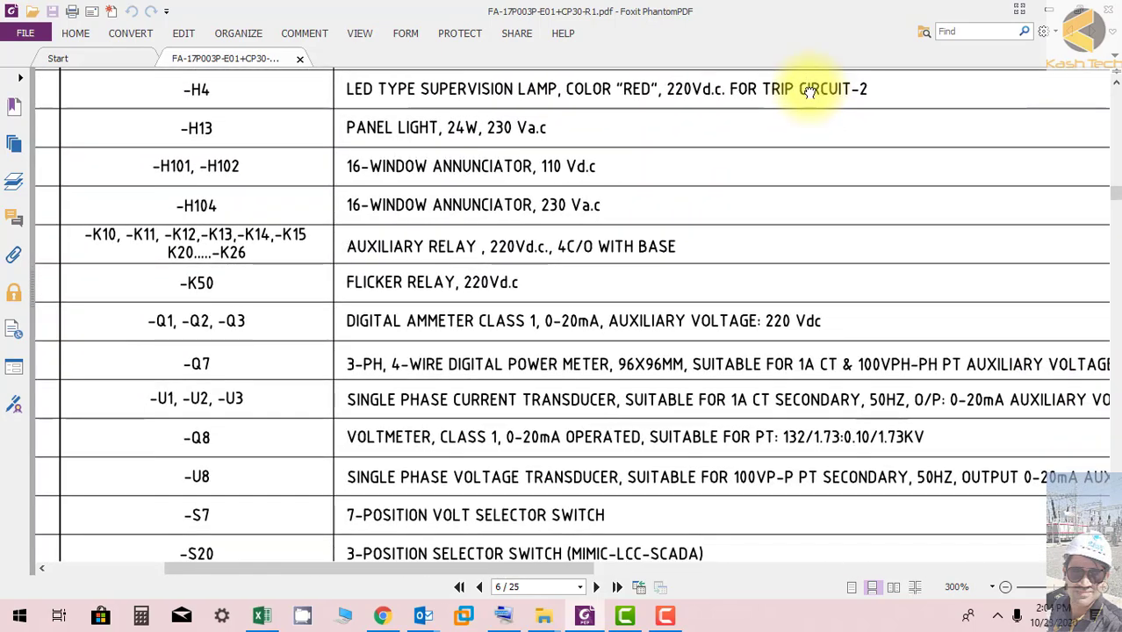
mouse_move(369, 127)
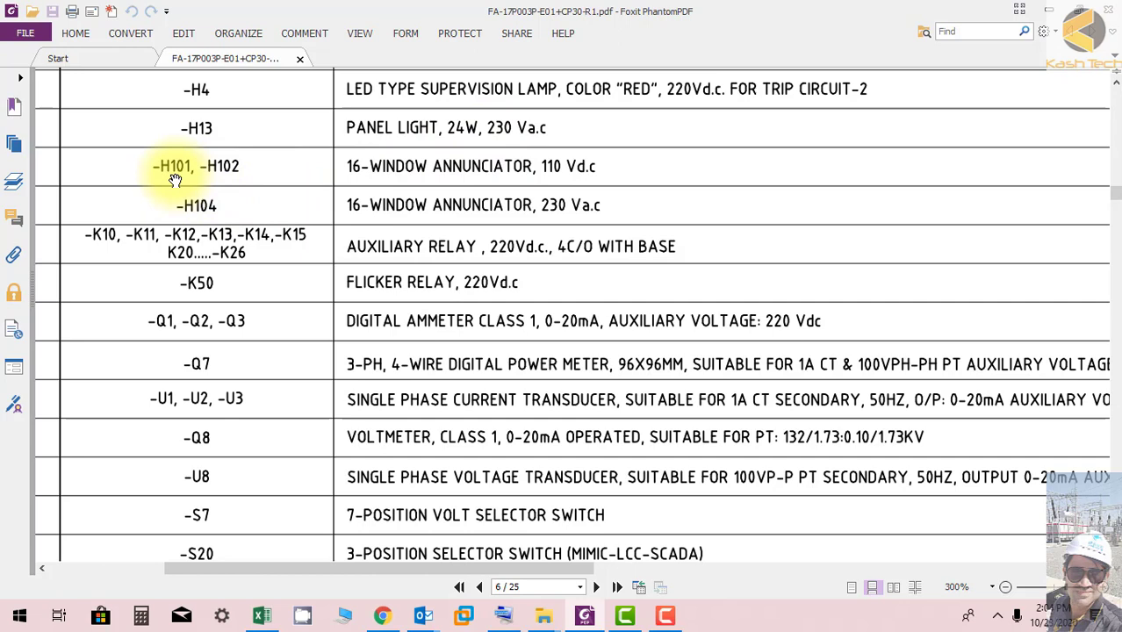
mouse_move(217, 171)
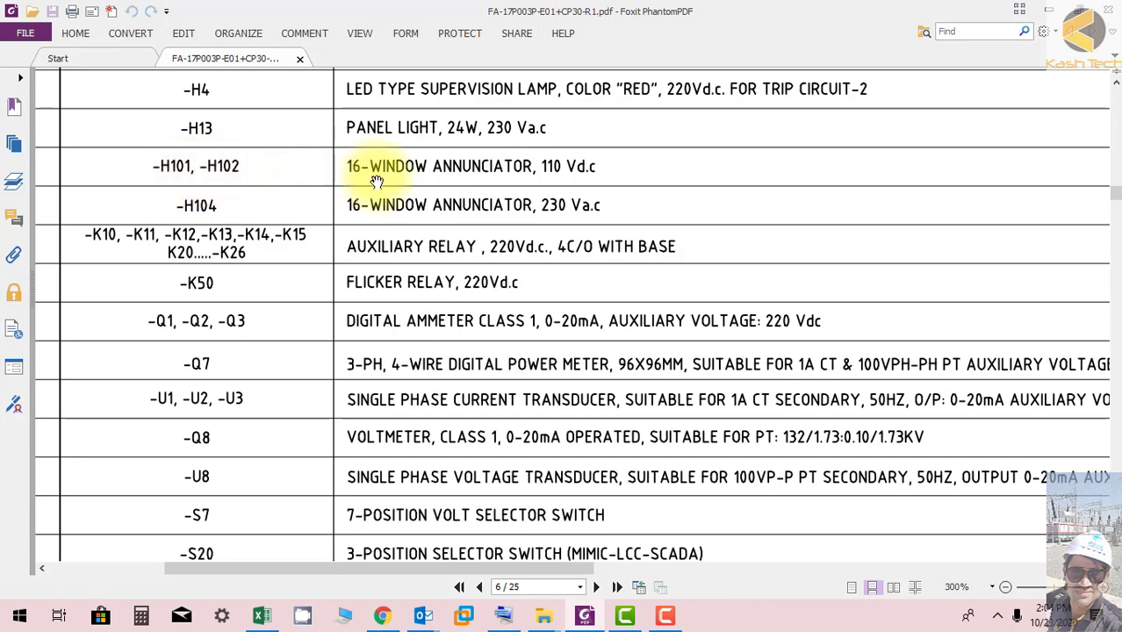
mouse_move(768, 175)
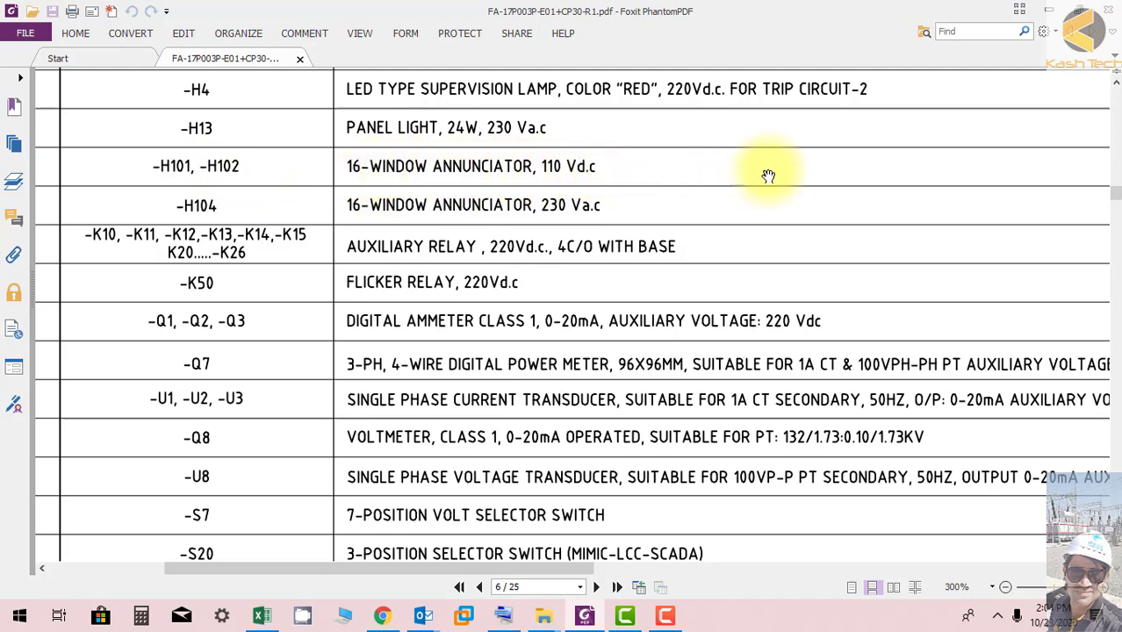
scroll(right, 3)
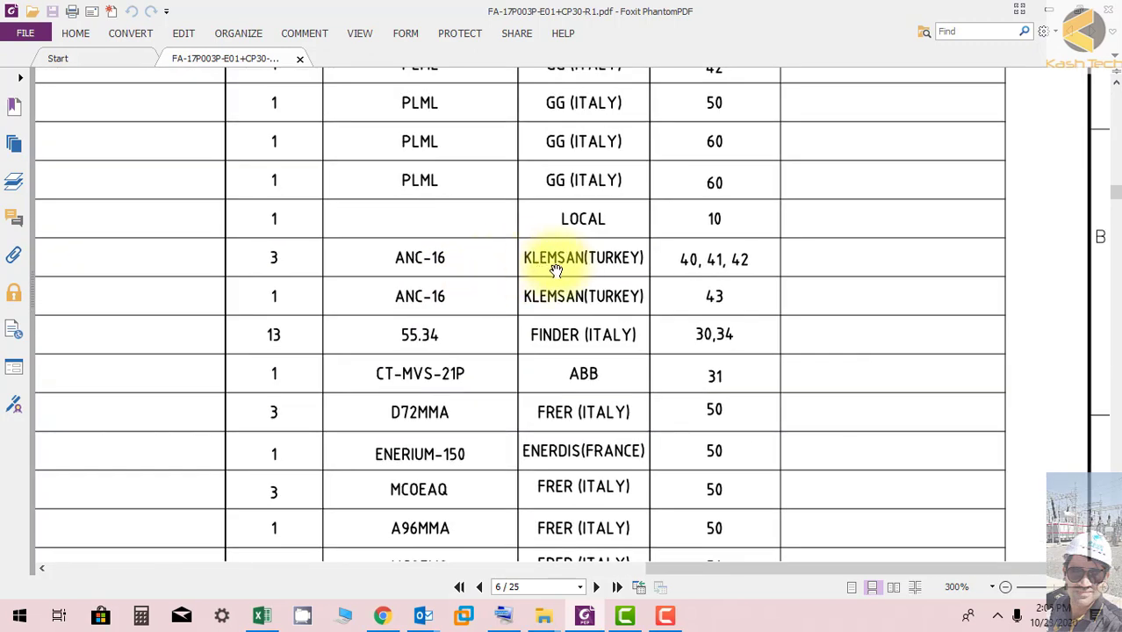
mouse_move(614, 268)
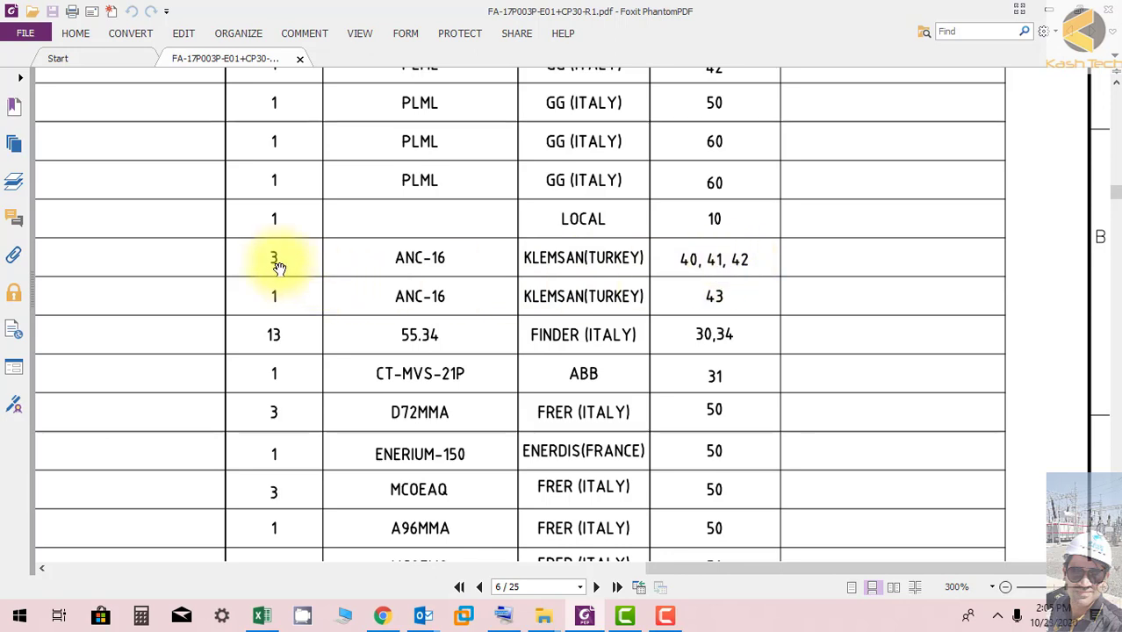
mouse_move(689, 258)
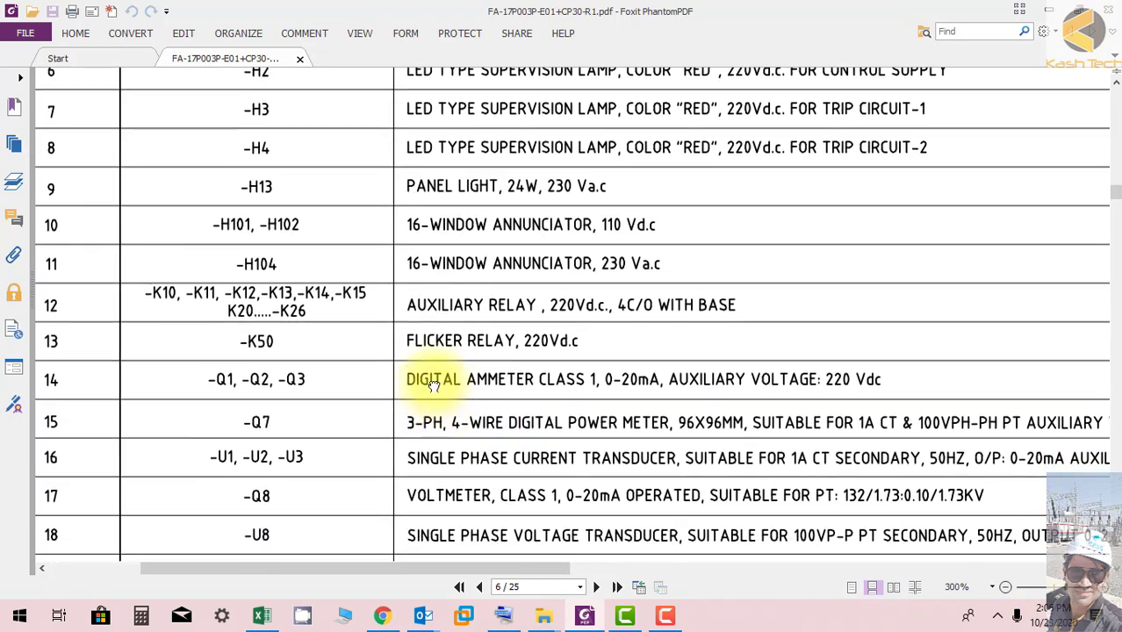
Pan right to the make columns, showing MC0EVQ FRER, P012 GG Italy and ELH-220 E-Labs
scroll(down, 3)
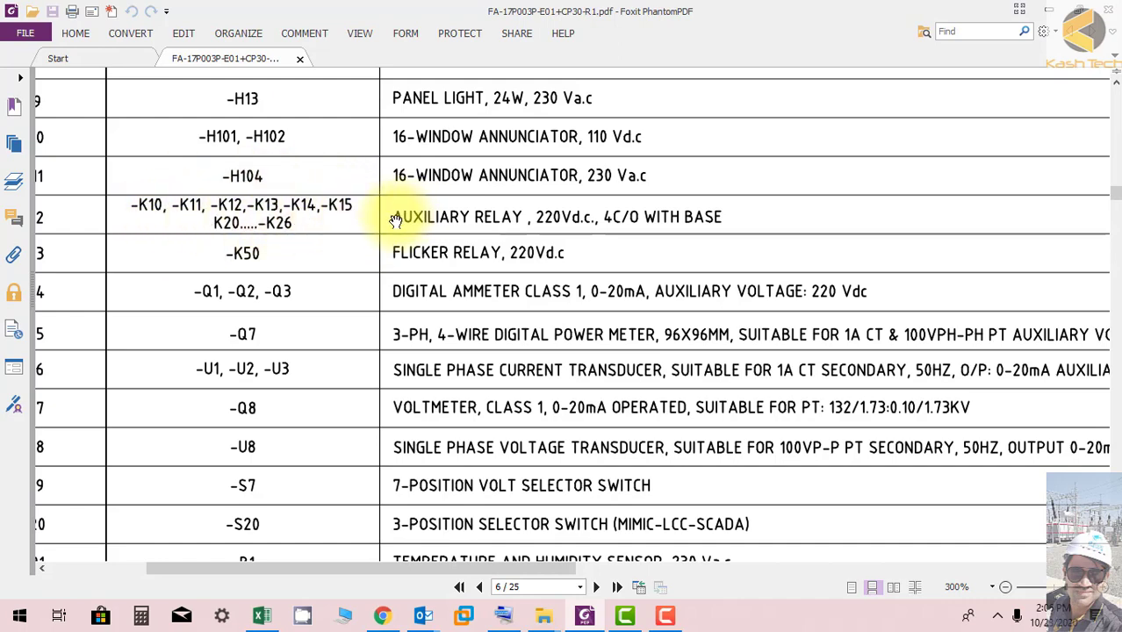
scroll(up, 3)
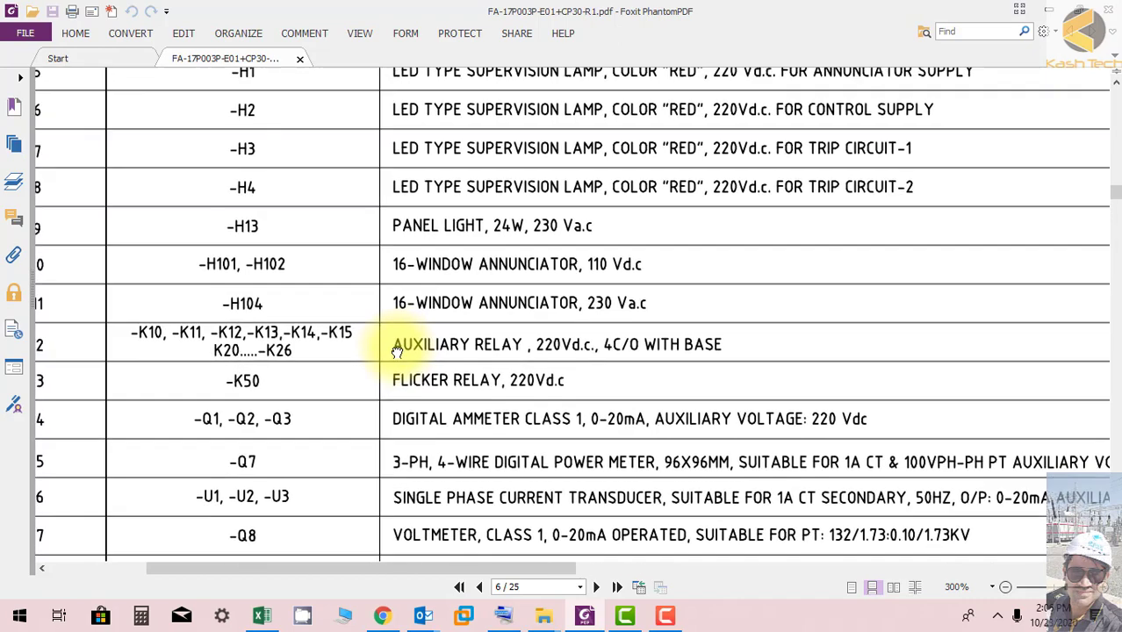
scroll(up, 3)
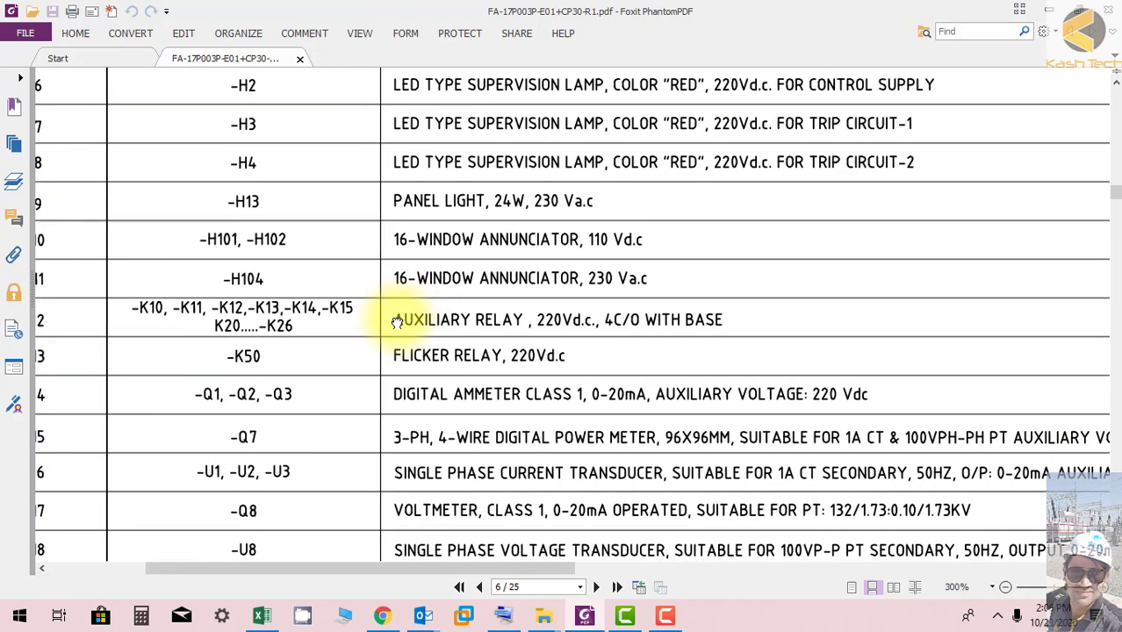
scroll(right, 3)
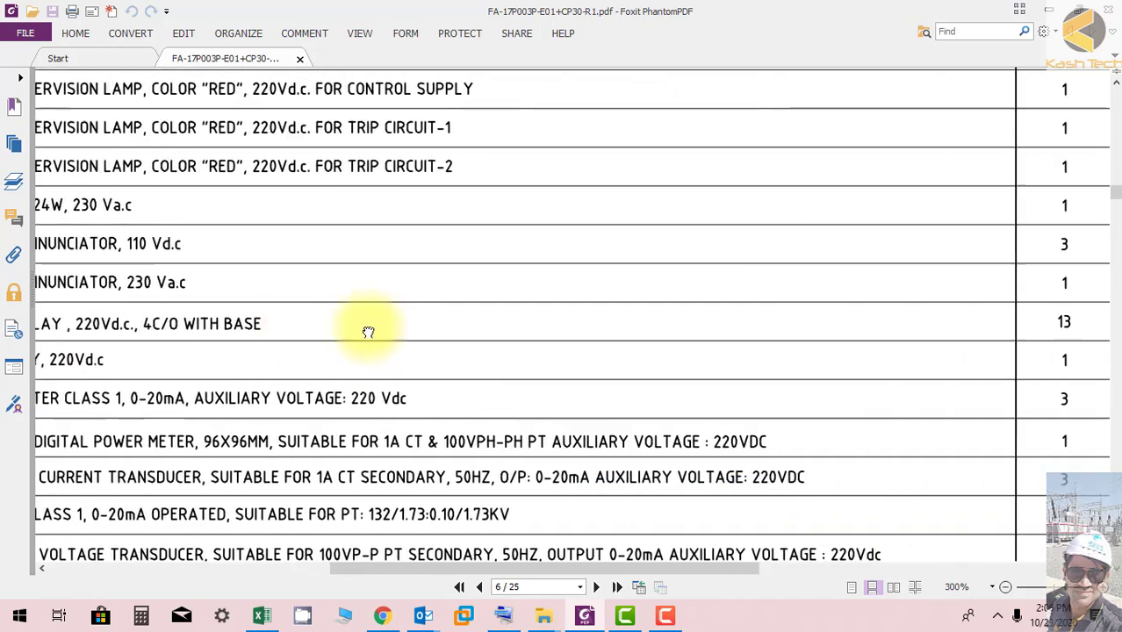
scroll(right, 3)
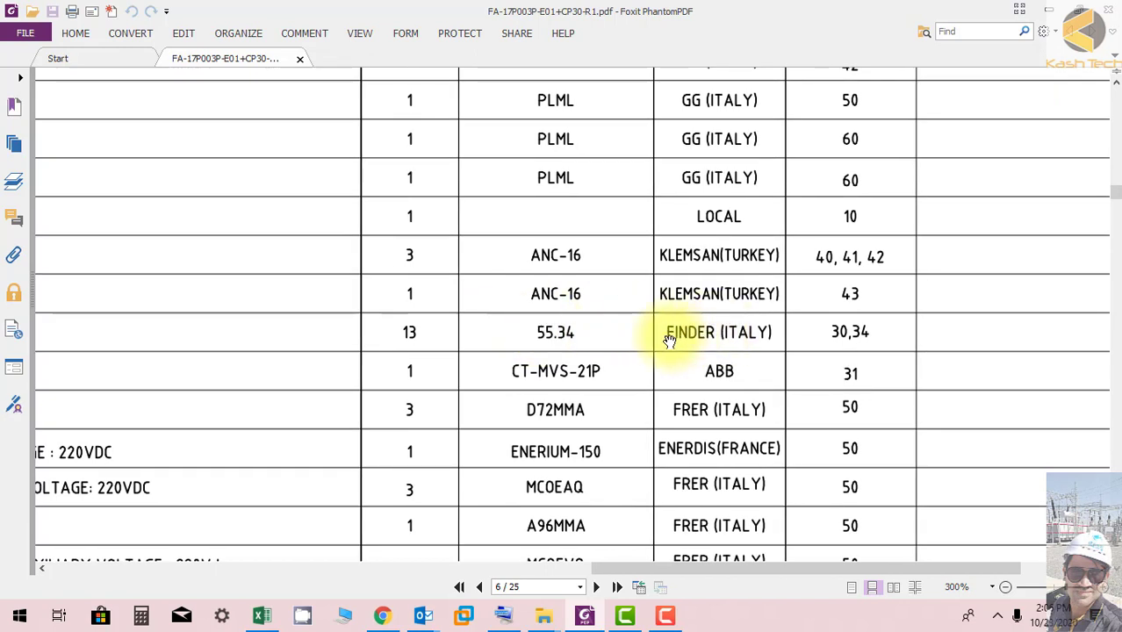
mouse_move(763, 331)
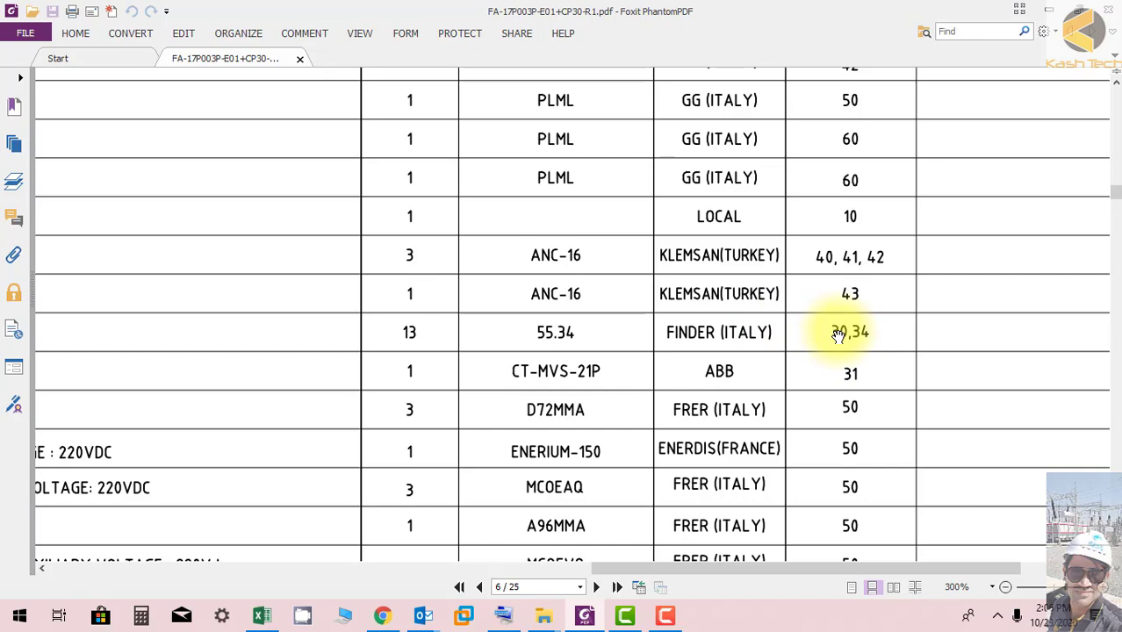
mouse_move(333, 377)
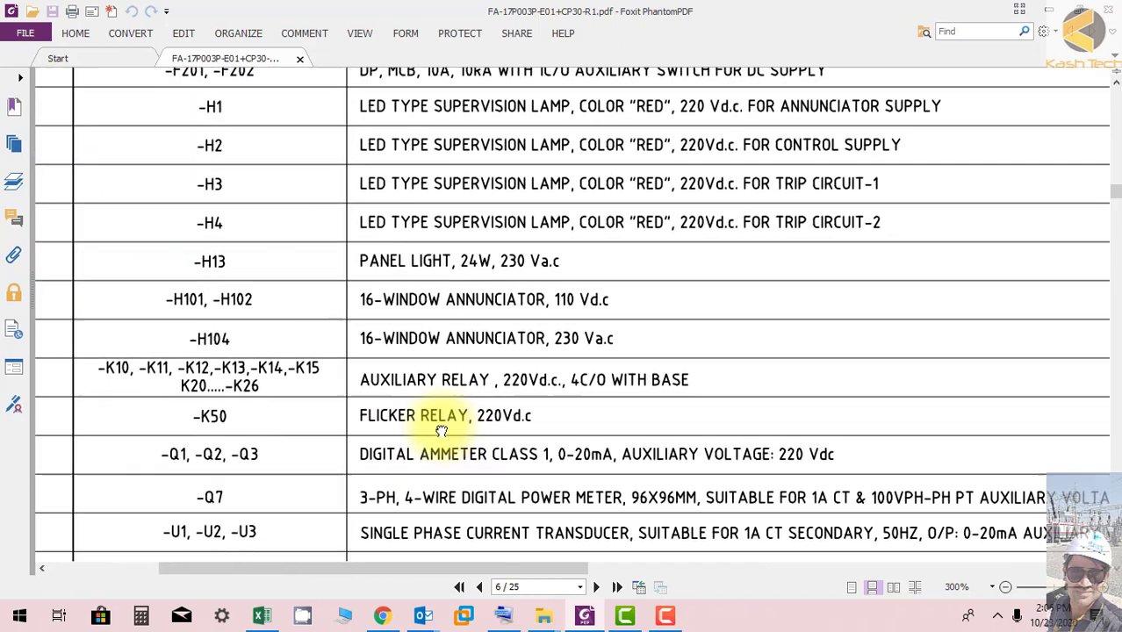
scroll(up, 3)
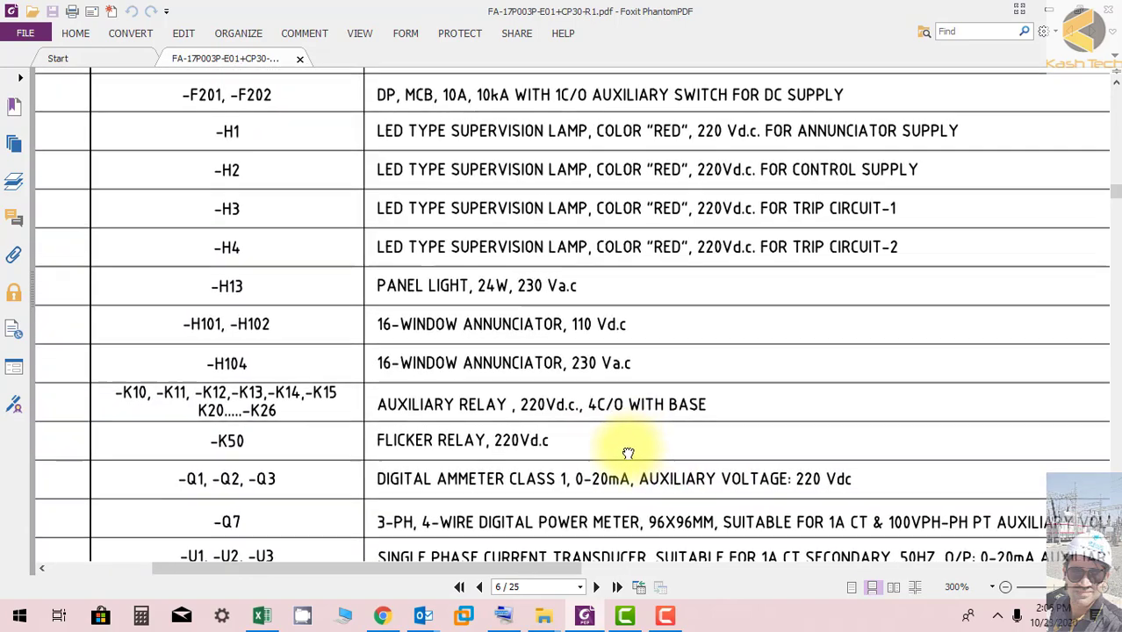
scroll(right, 3)
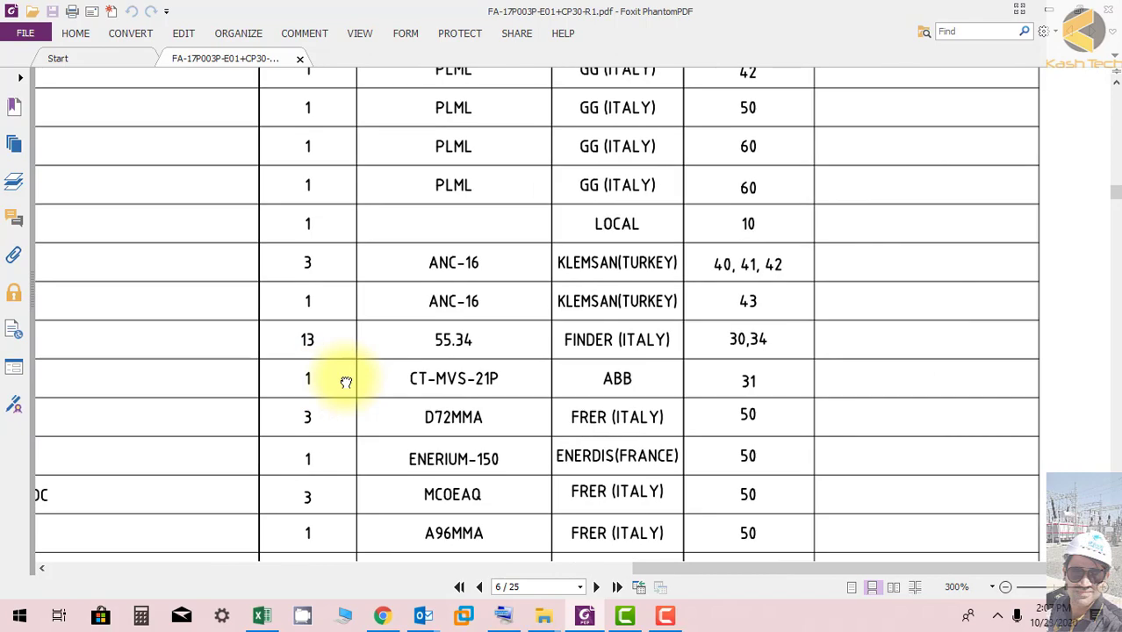
mouse_move(737, 392)
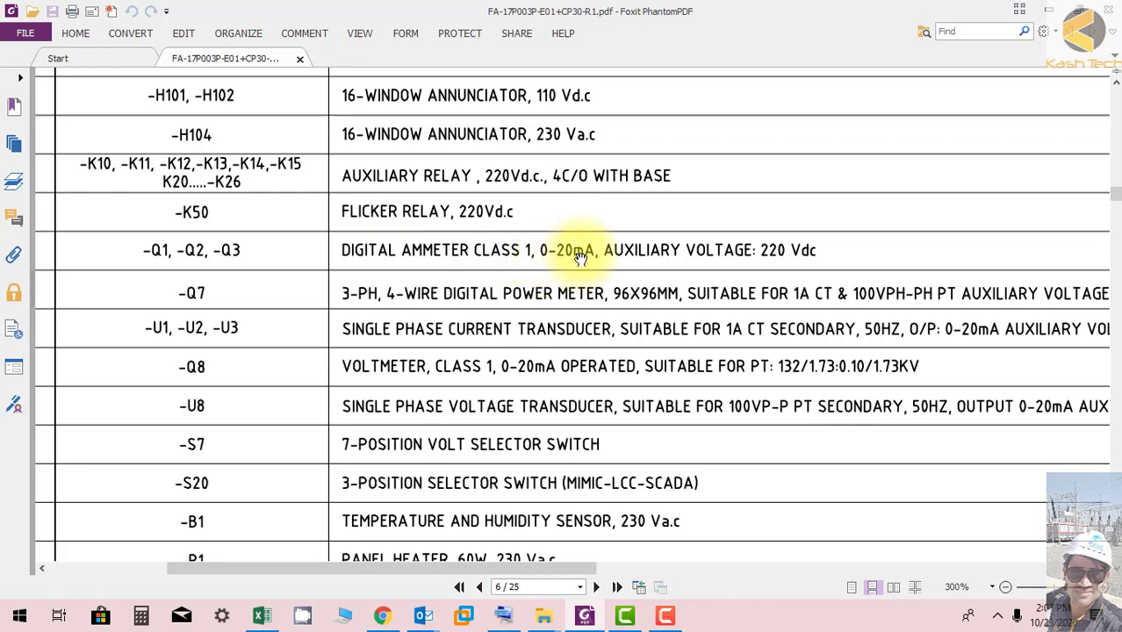
mouse_move(823, 265)
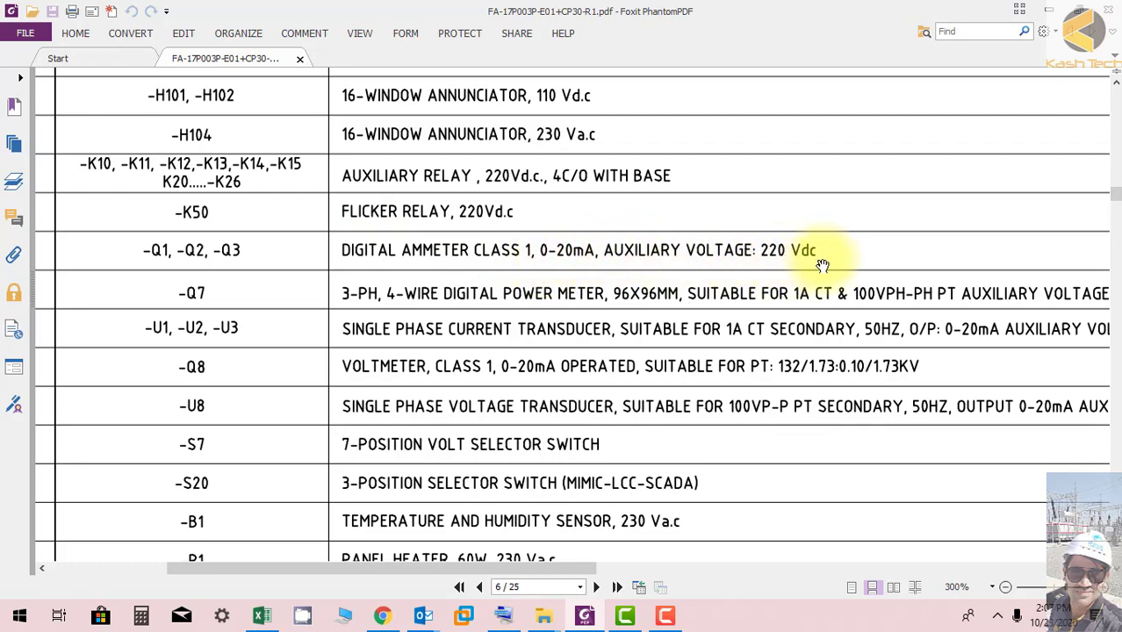
scroll(right, 3)
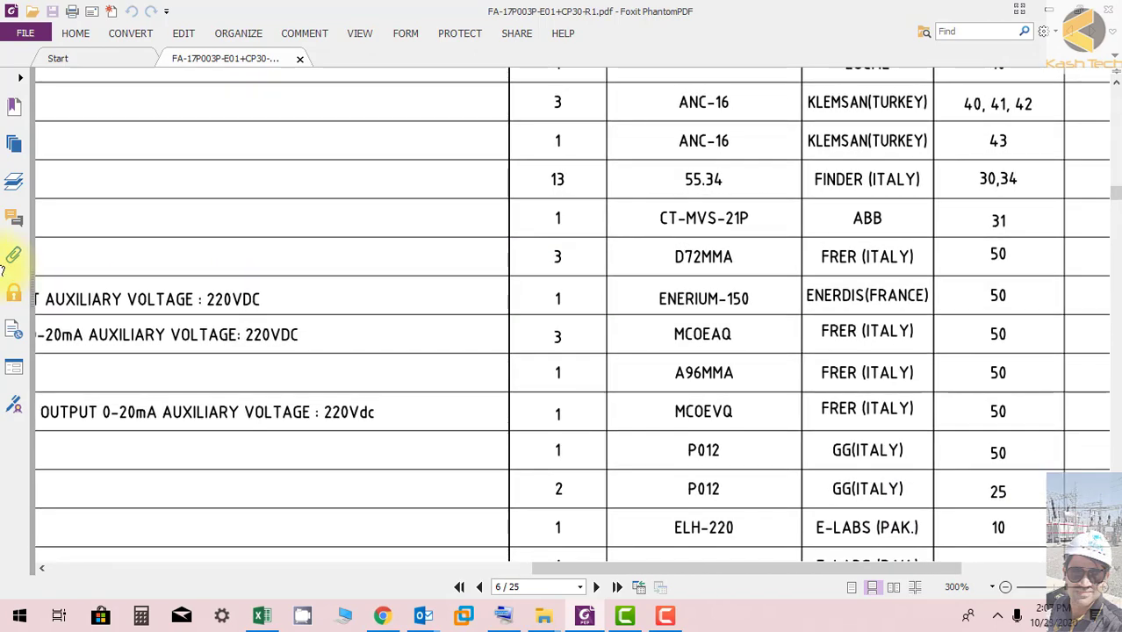
Scroll the apparatus list down to rows 18–29, including terminal blocks -X11 and -X81
scroll(down, 3)
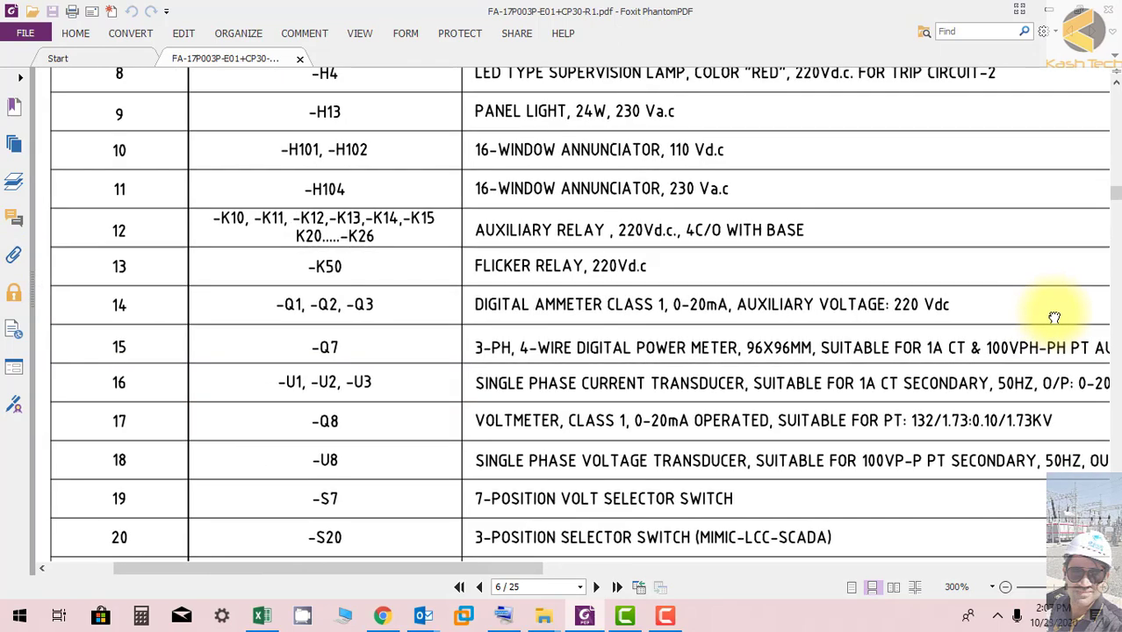
scroll(down, 3)
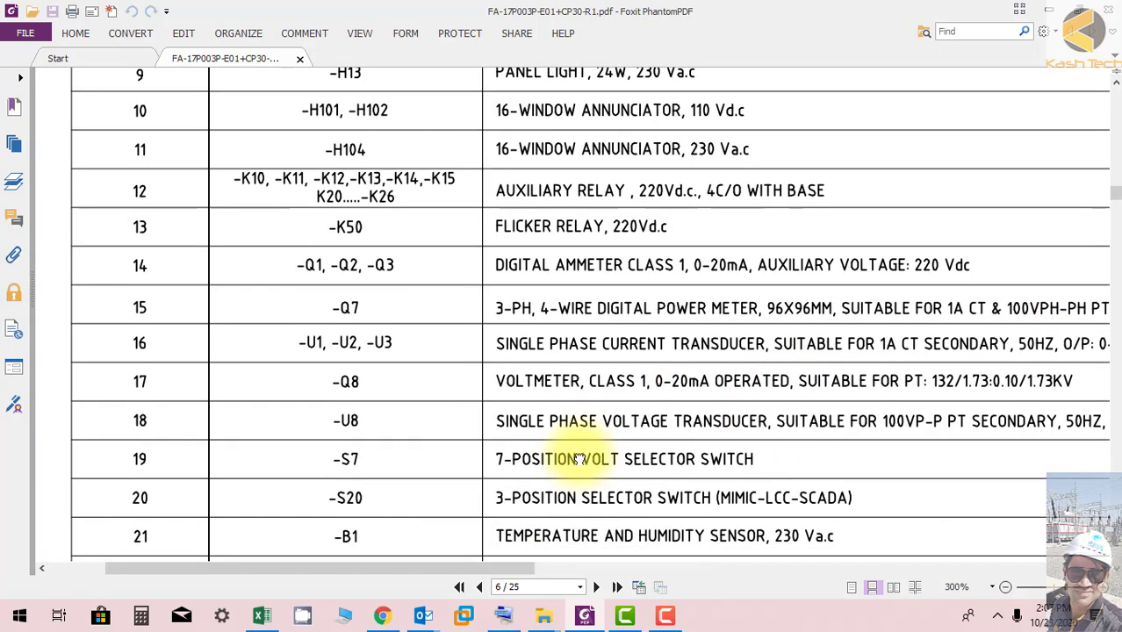
scroll(down, 3)
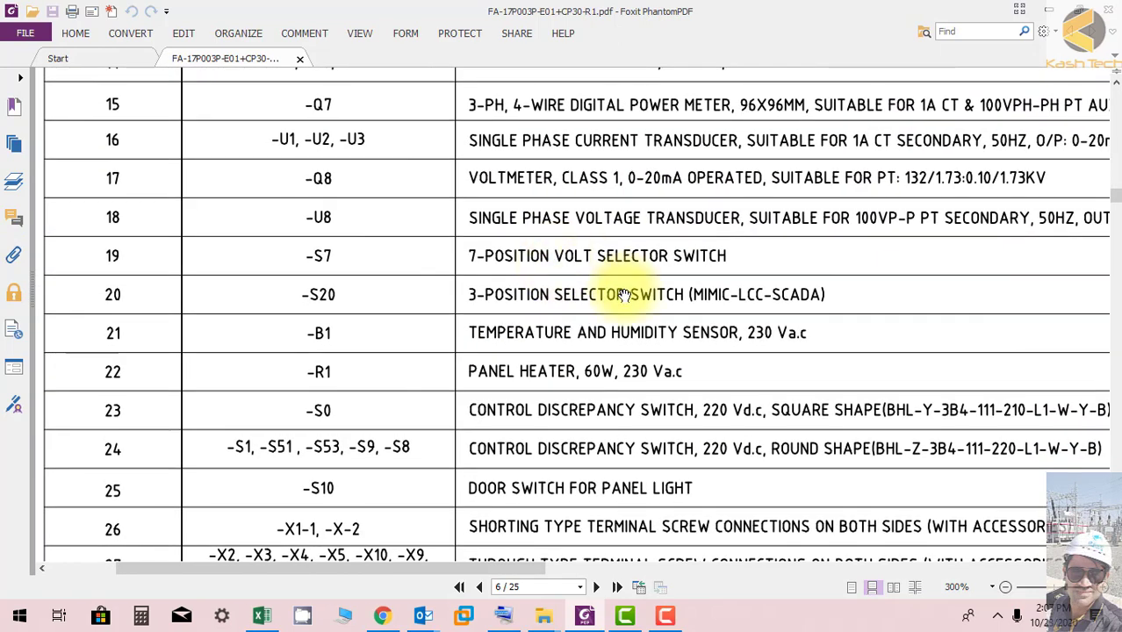
scroll(down, 3)
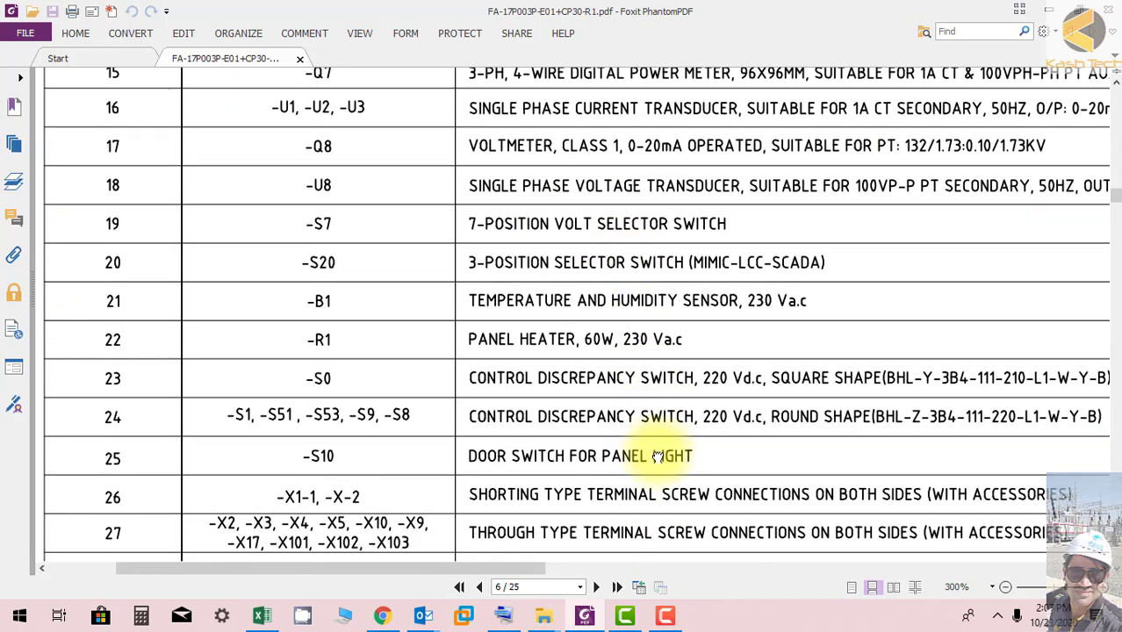
scroll(up, 3)
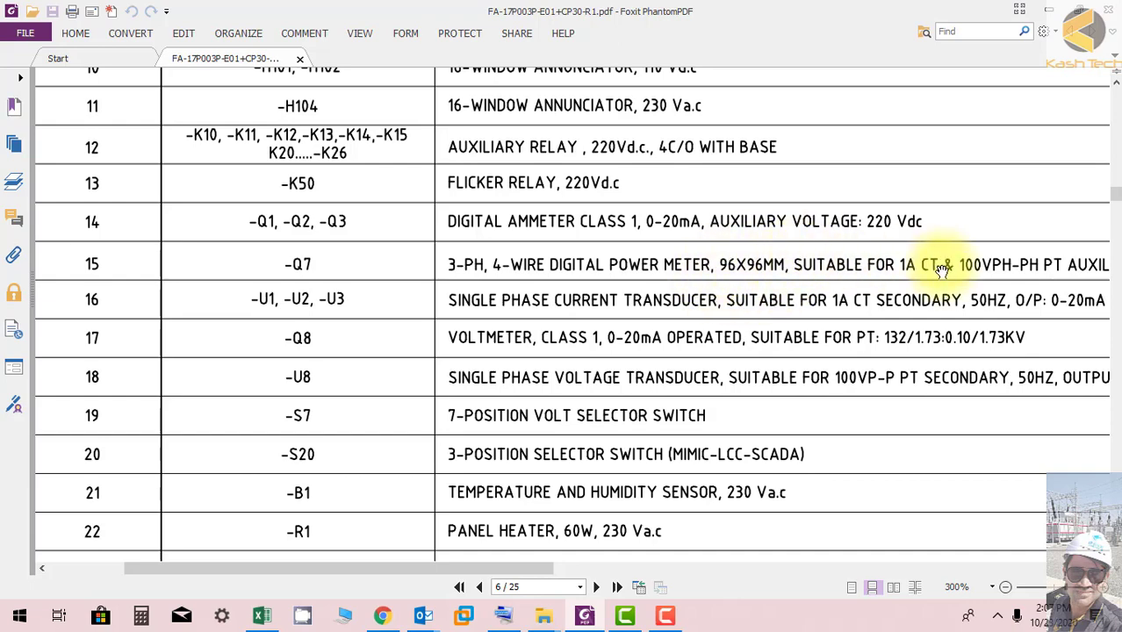
scroll(right, 3)
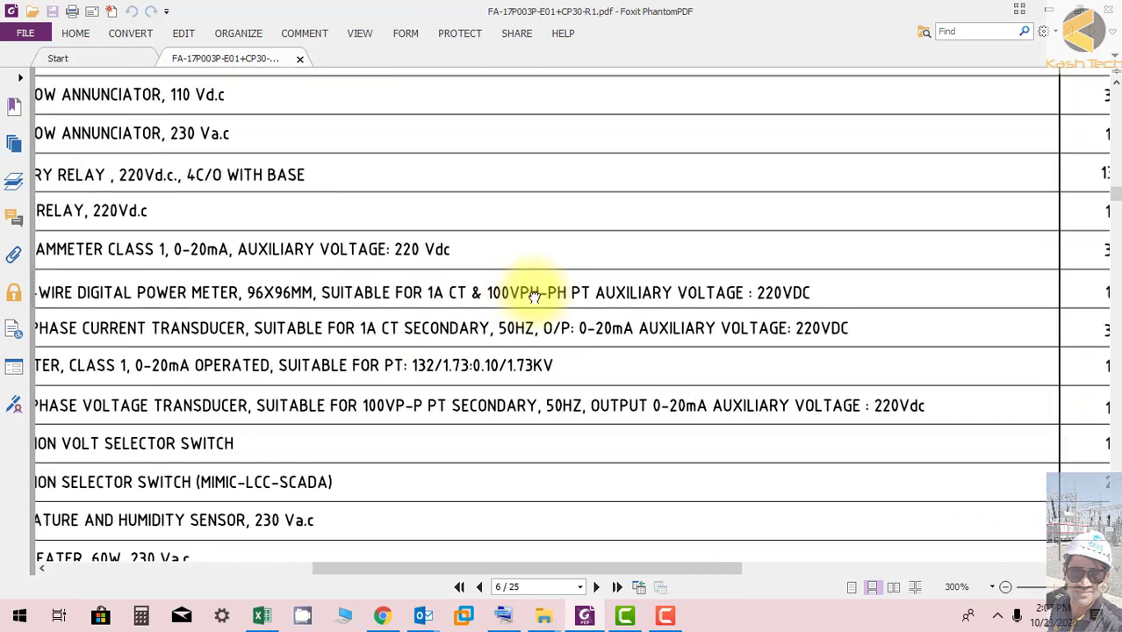
scroll(right, 3)
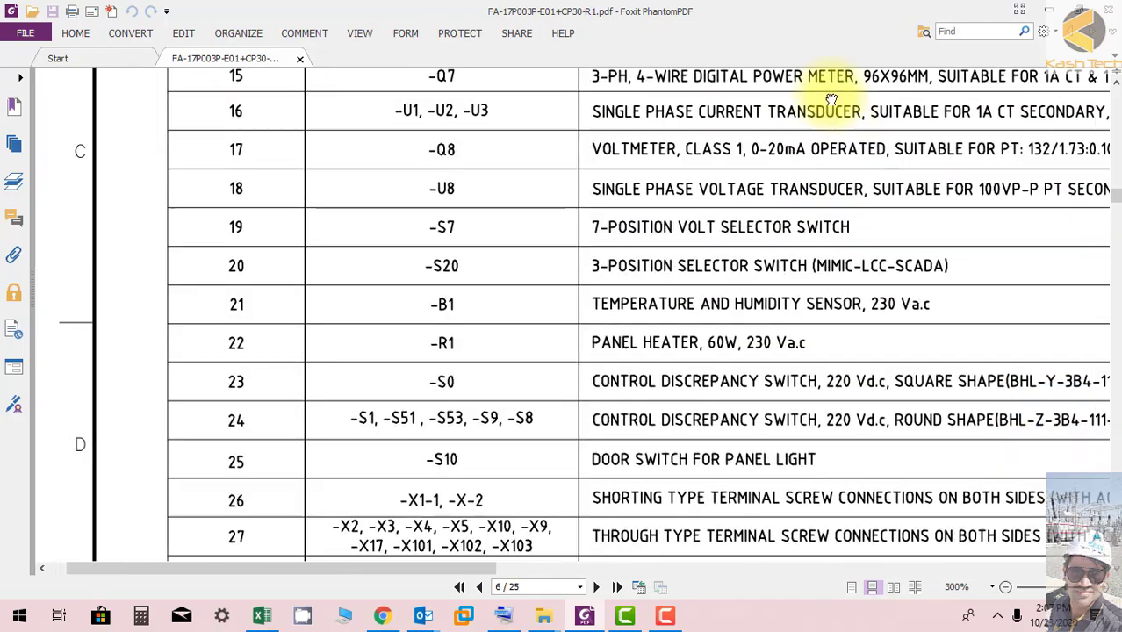
scroll(down, 3)
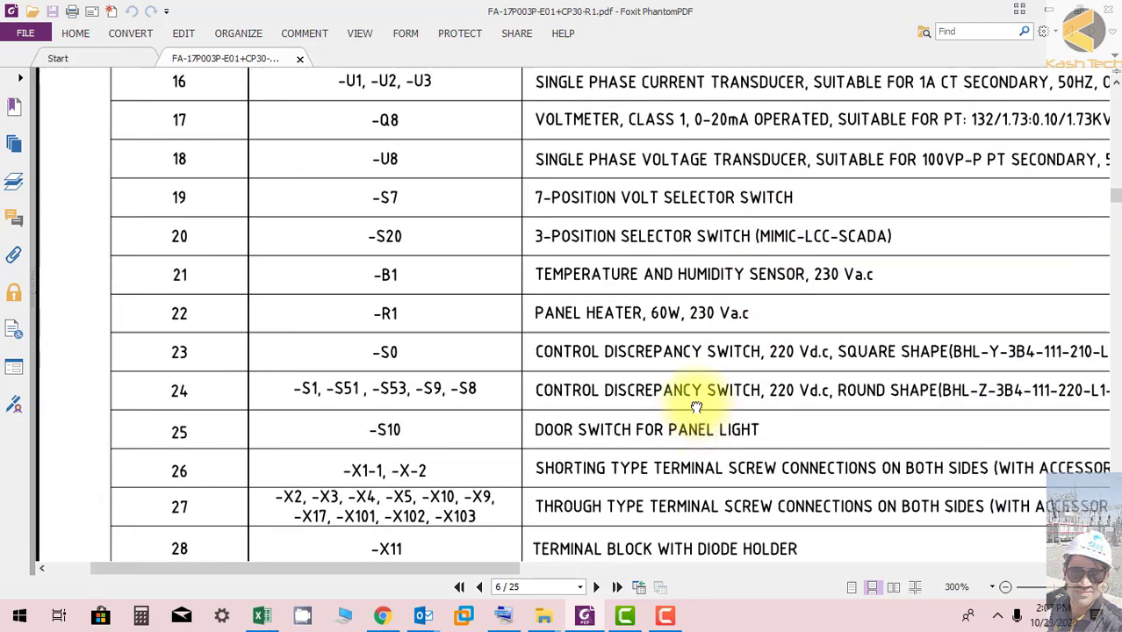
scroll(down, 3)
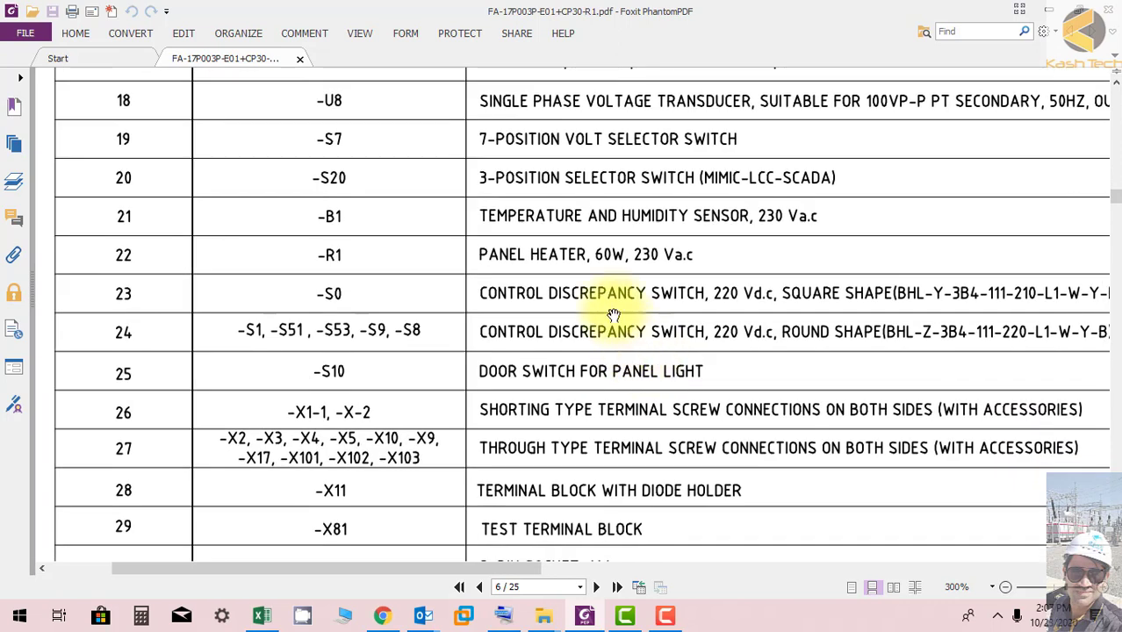
mouse_move(404, 151)
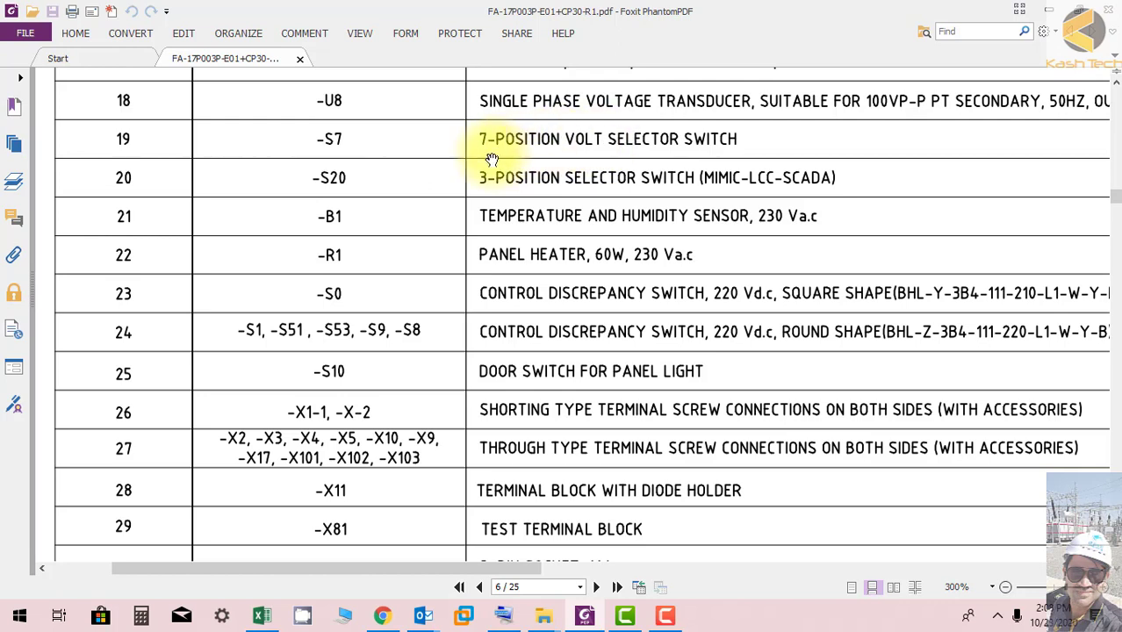
mouse_move(596, 209)
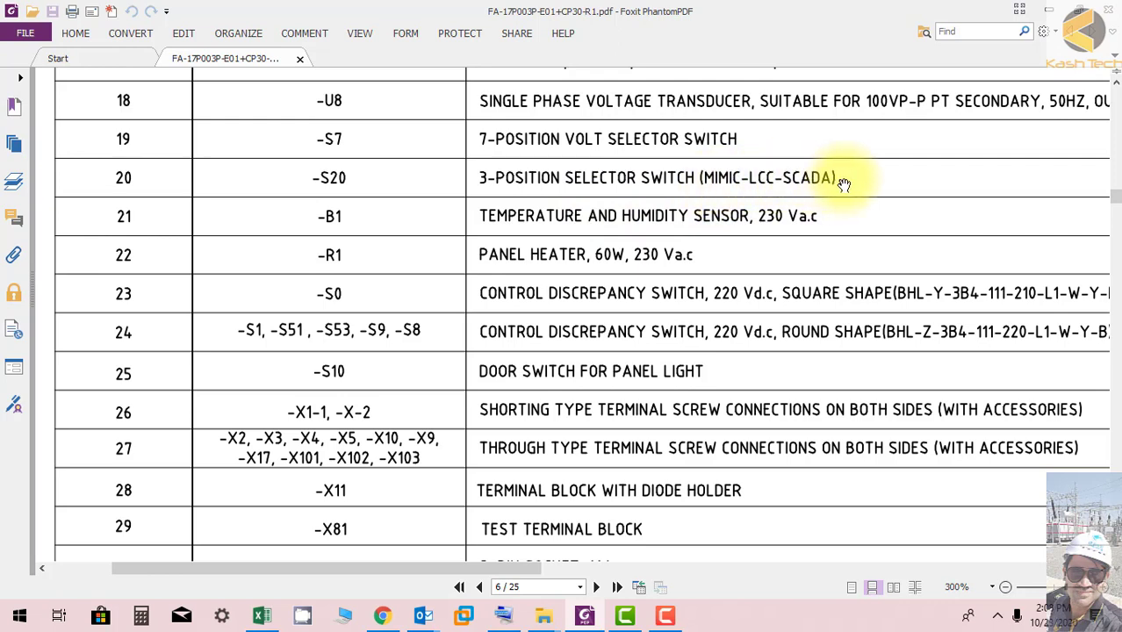
mouse_move(725, 194)
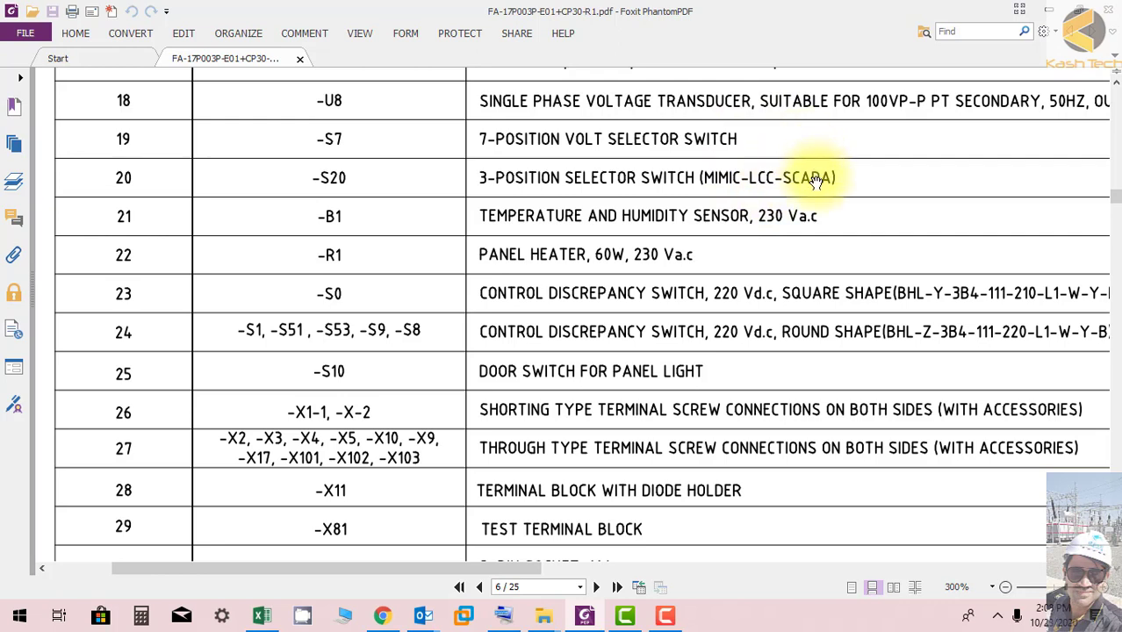
mouse_move(729, 266)
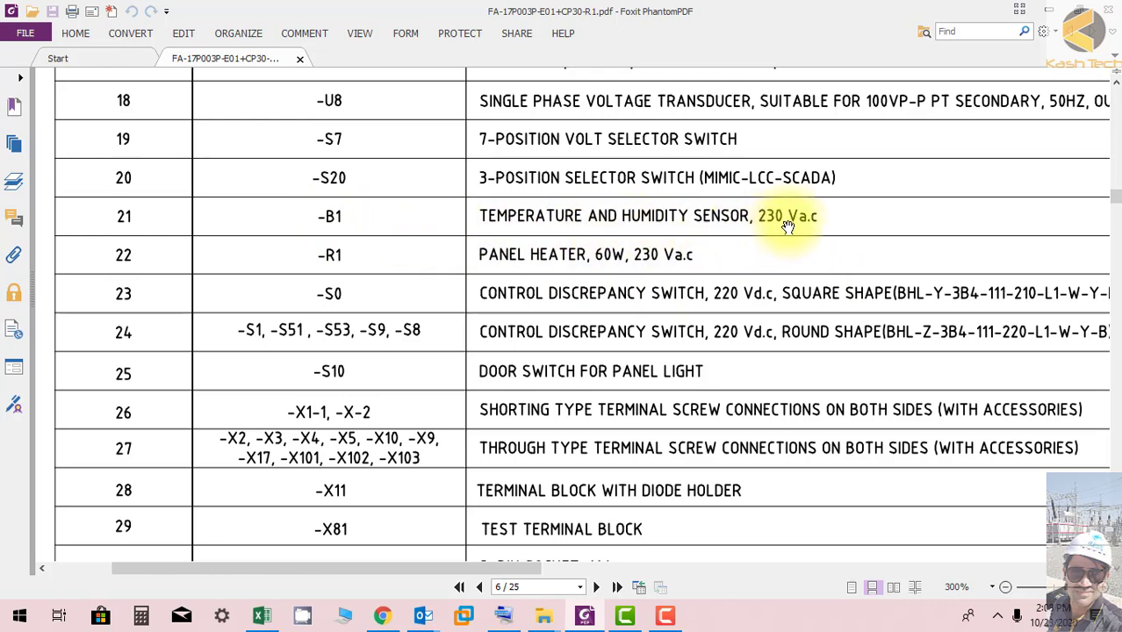
Scroll to last row 39, transducer -U10 for SCADA metering, then back up to the -H2 to -U8 rows
scroll(down, 3)
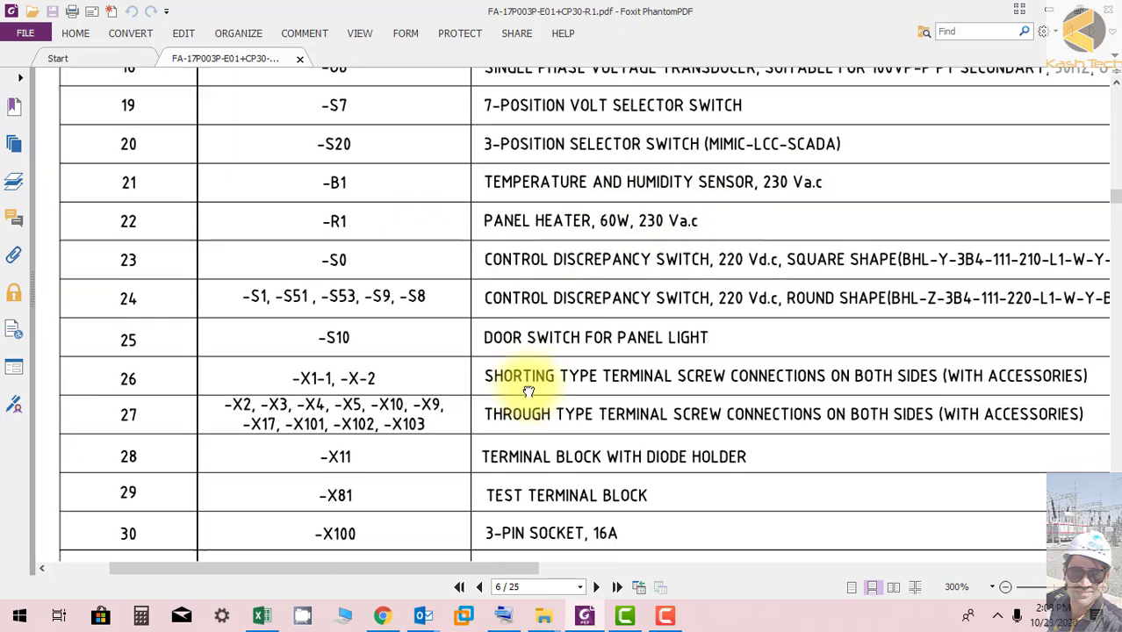
scroll(down, 3)
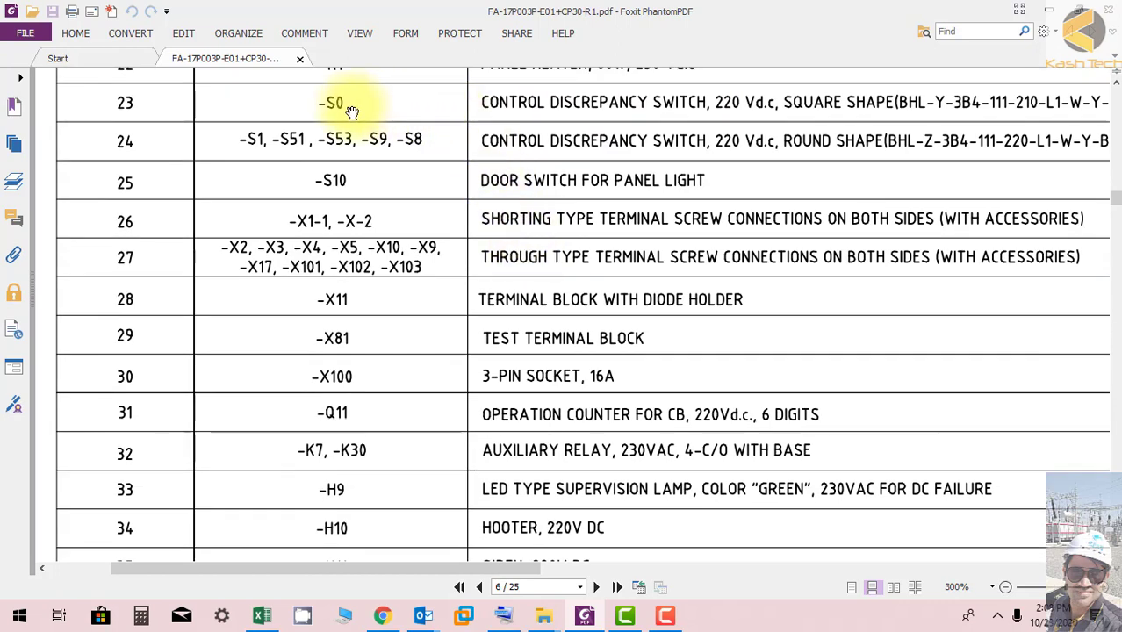
mouse_move(391, 321)
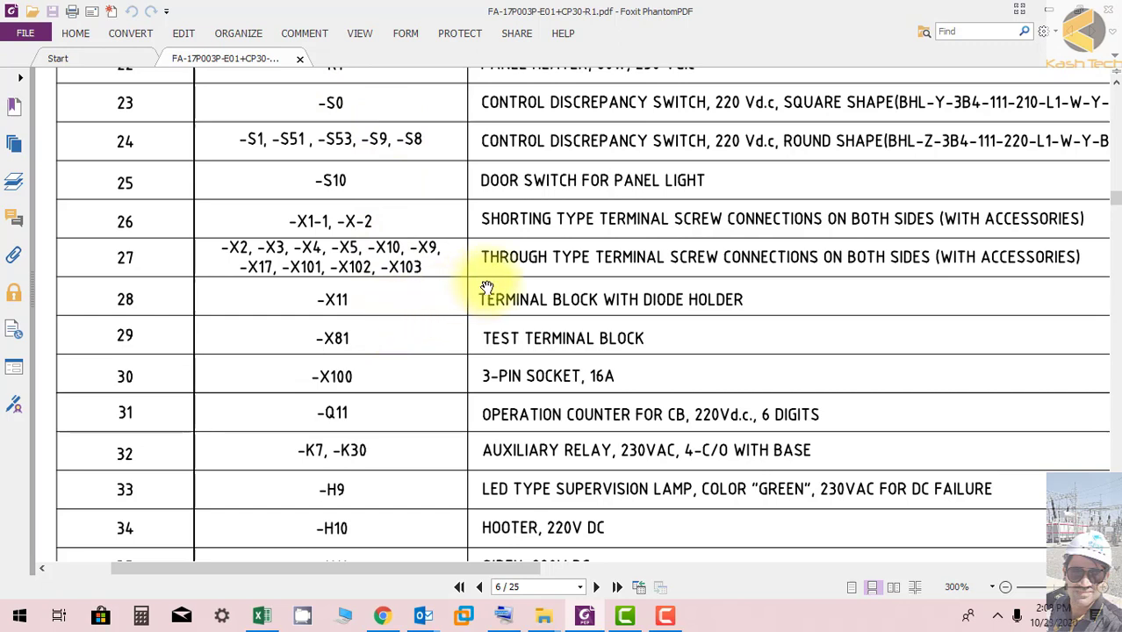
mouse_move(417, 268)
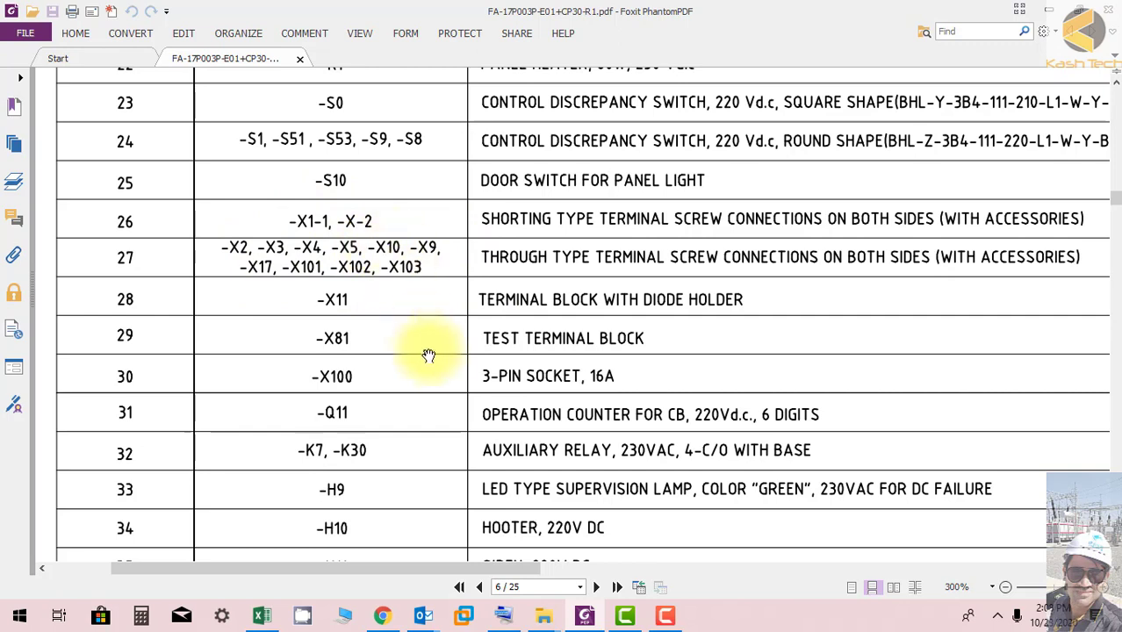
scroll(up, 3)
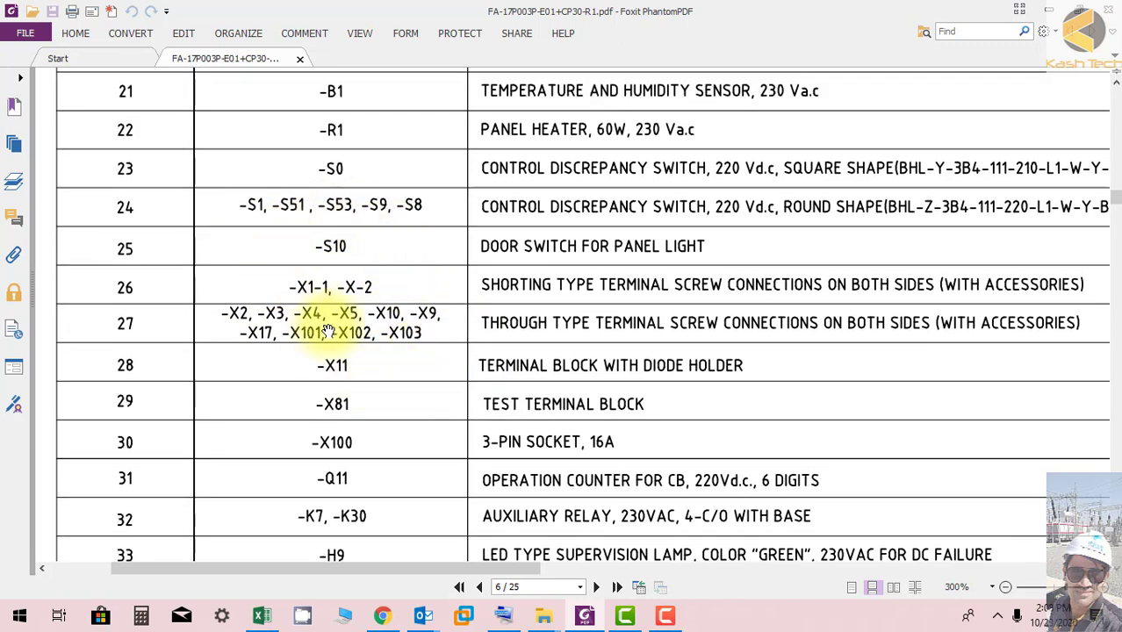
scroll(up, 3)
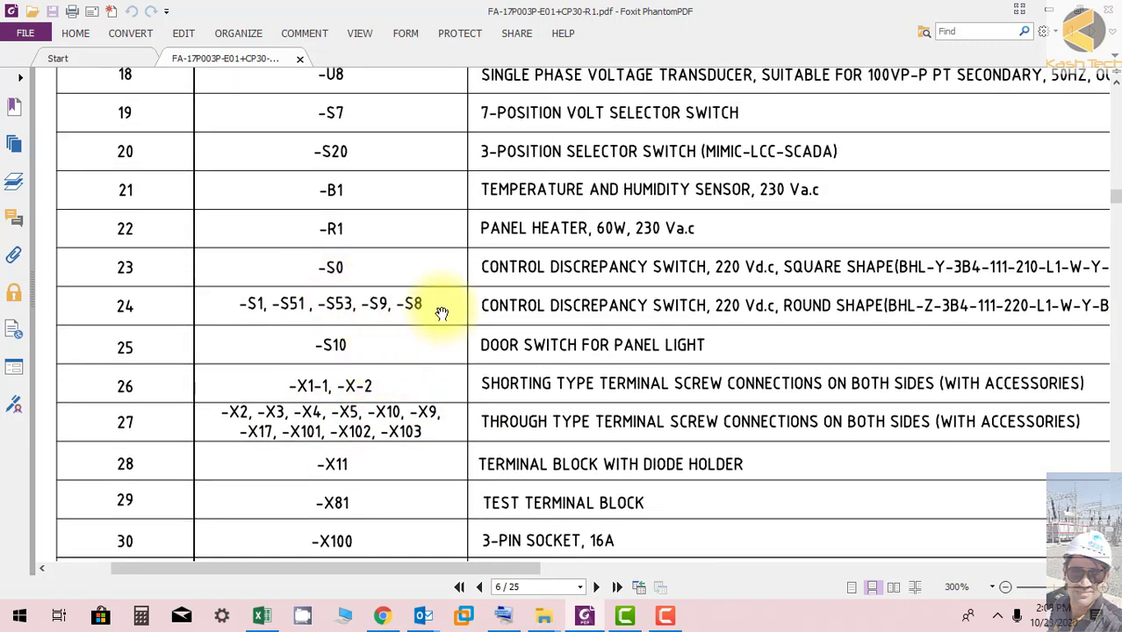
scroll(up, 3)
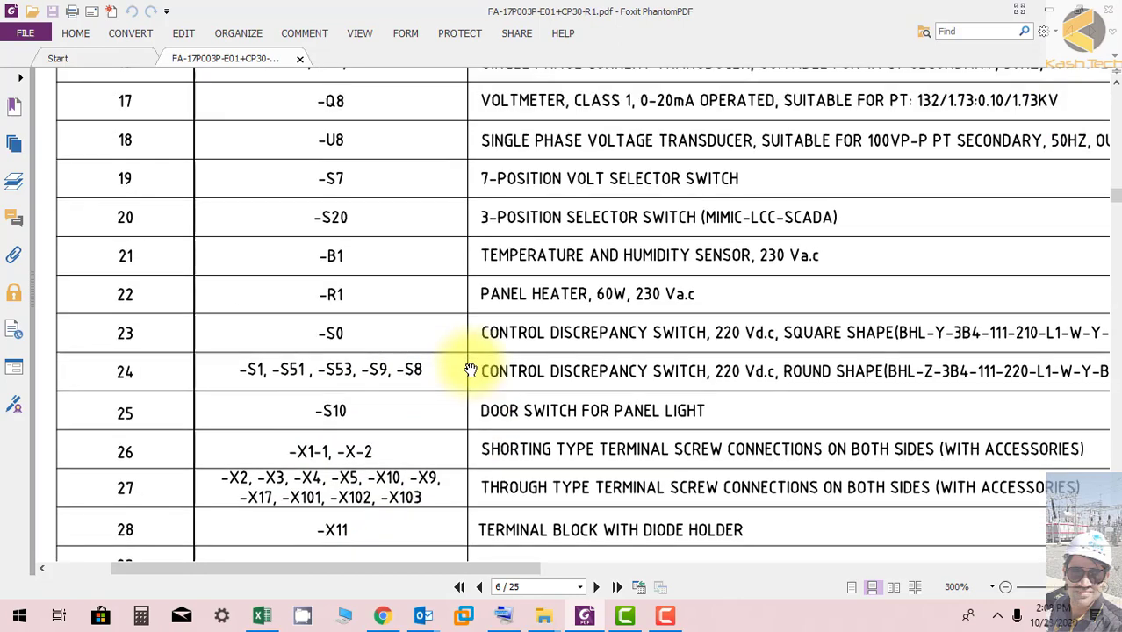
scroll(down, 3)
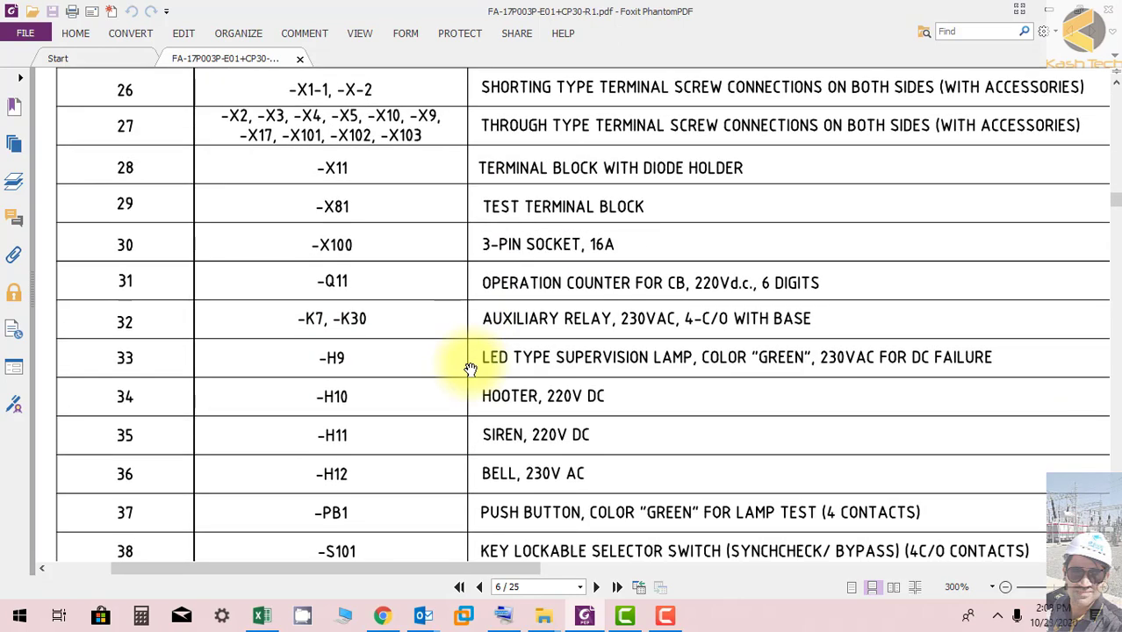
scroll(down, 3)
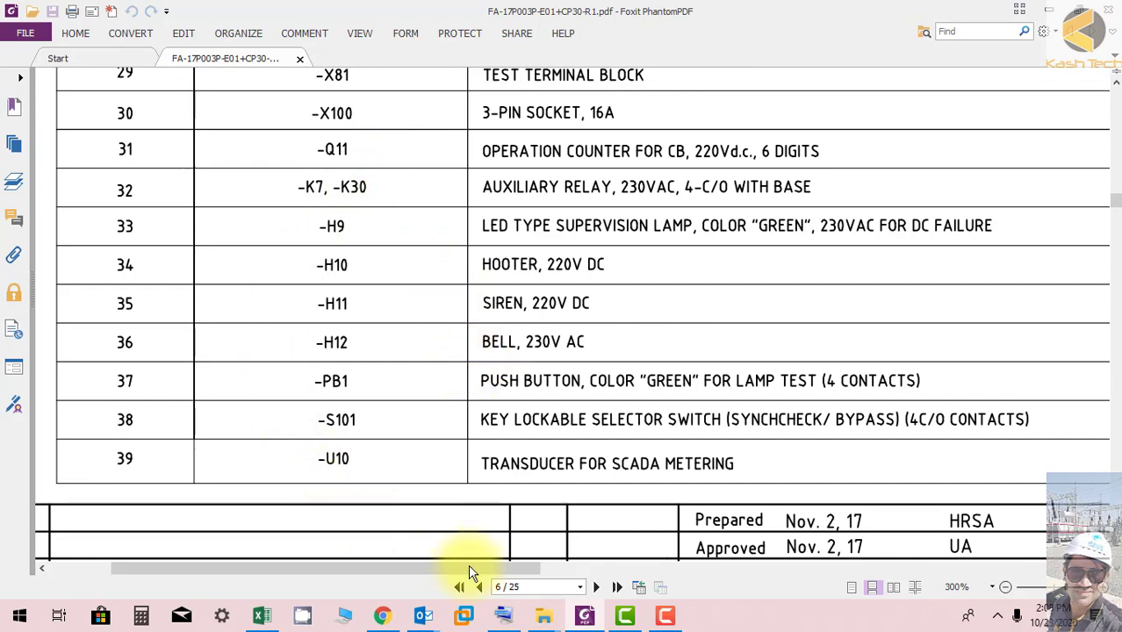
scroll(down, 3)
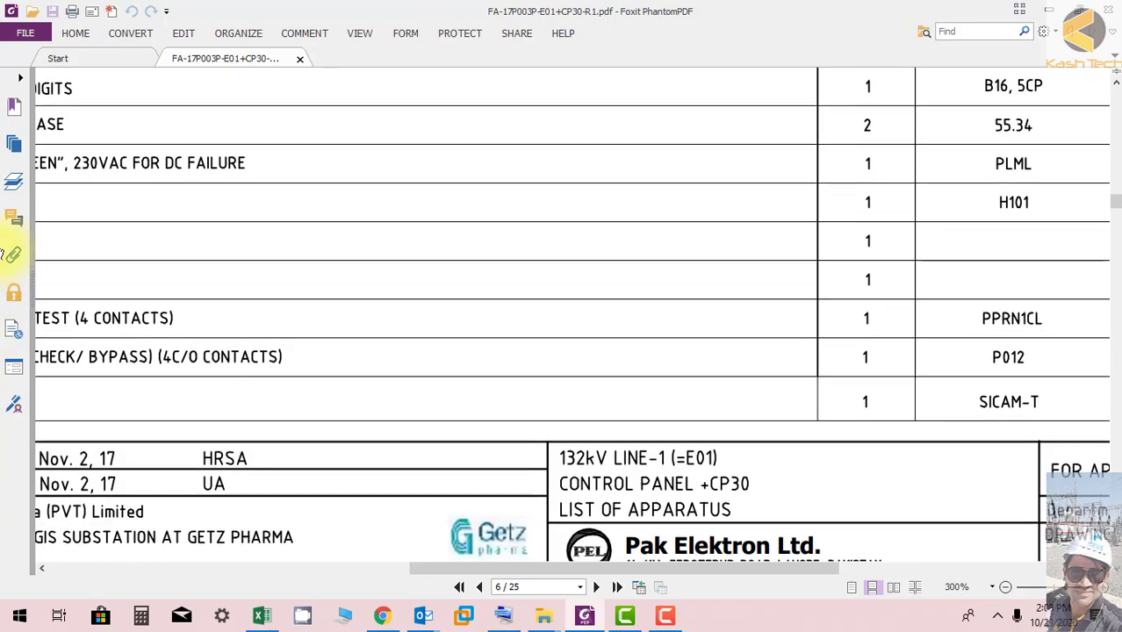
scroll(up, 3)
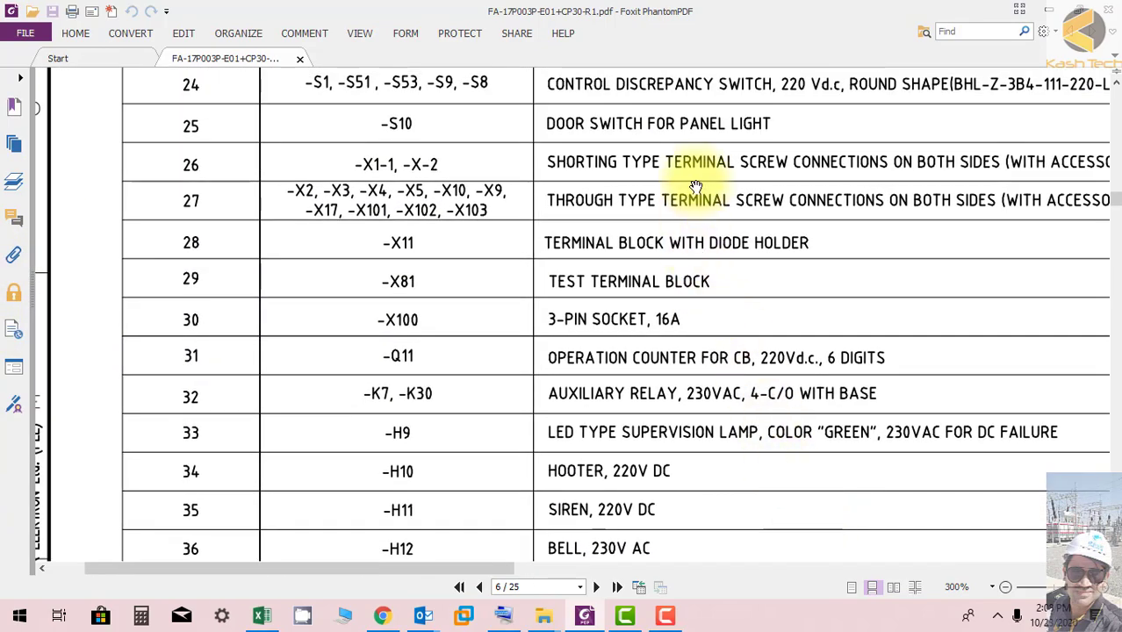
scroll(up, 3)
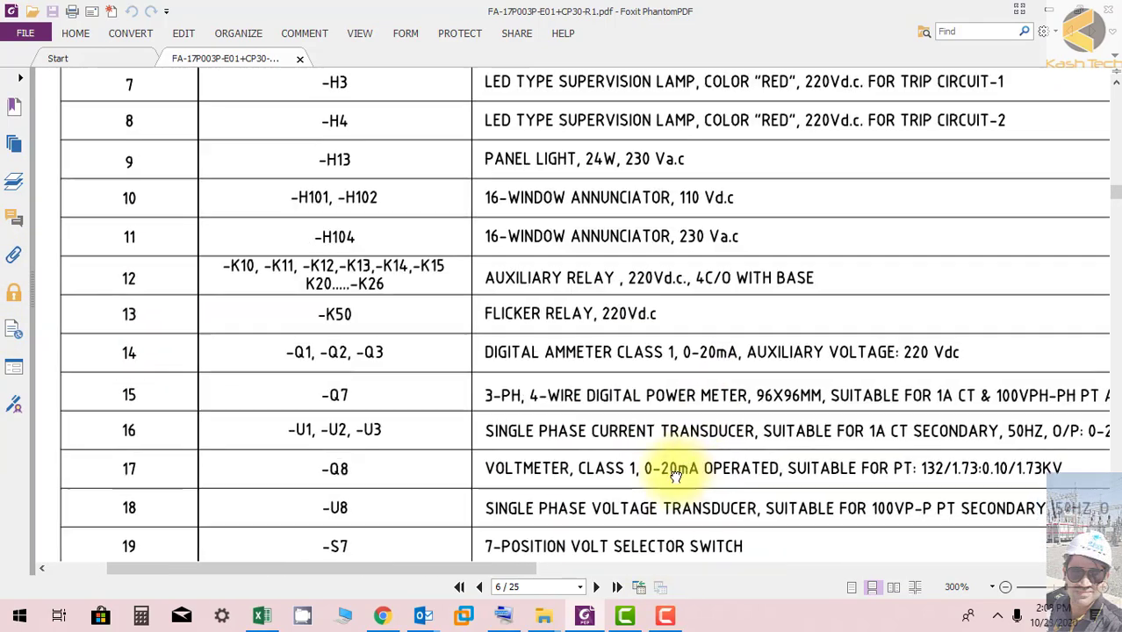
scroll(up, 3)
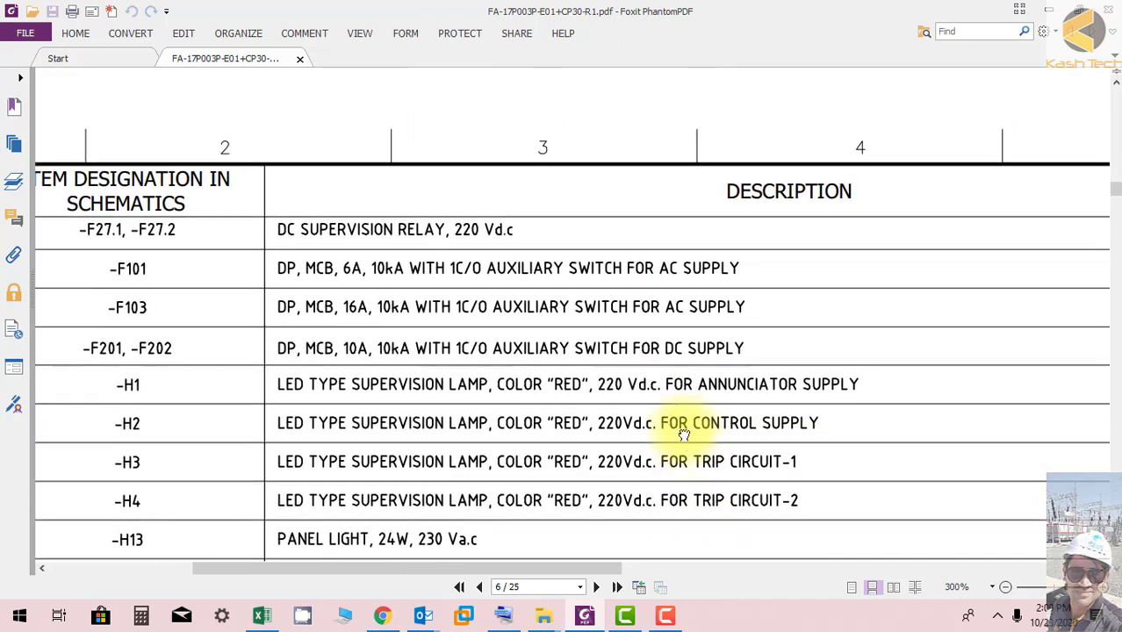
scroll(down, 3)
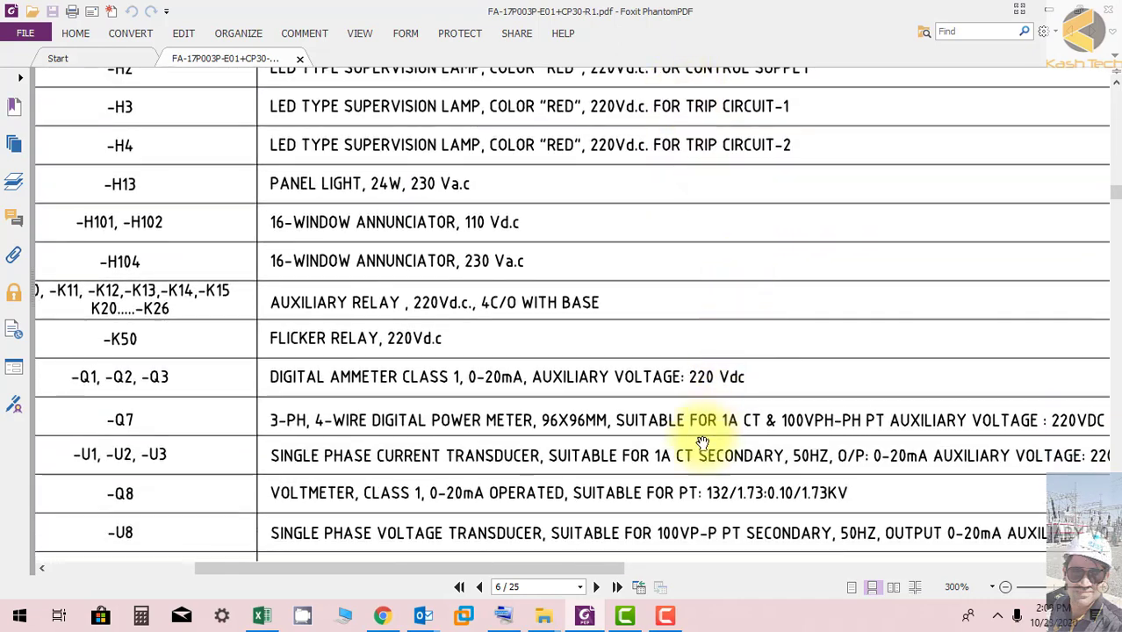